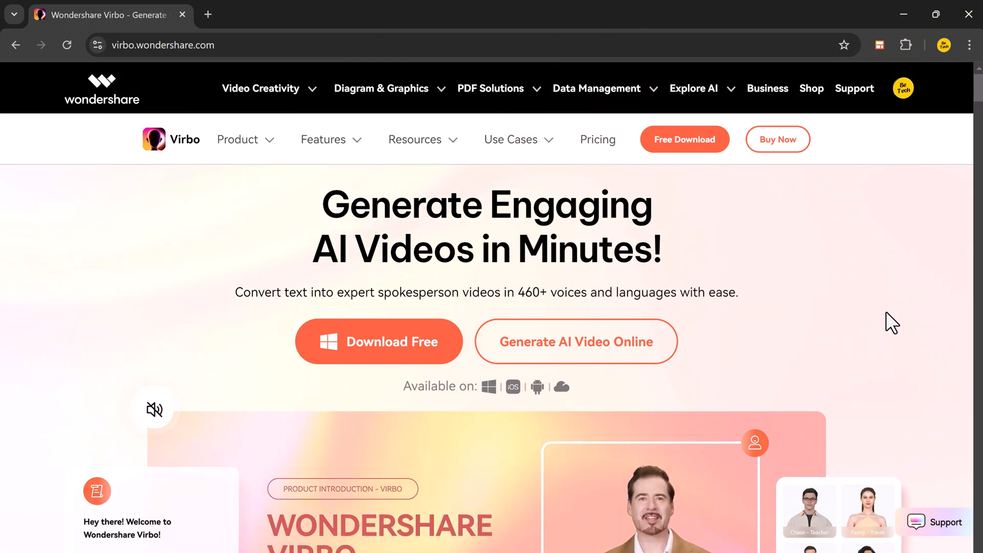
Step: Scroll the Virbo web page and download the free Virbo desktop app
scroll(down, 3)
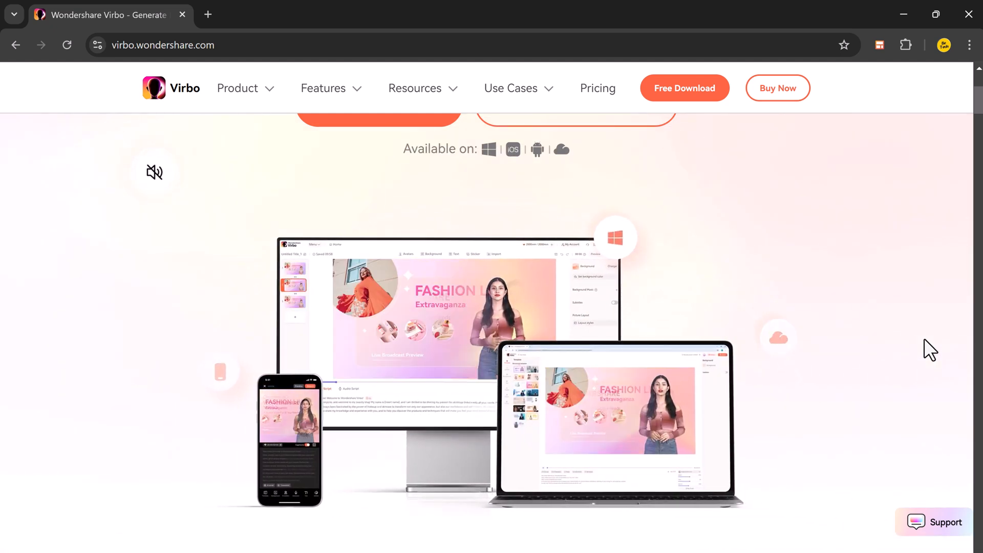
scroll(down, 3)
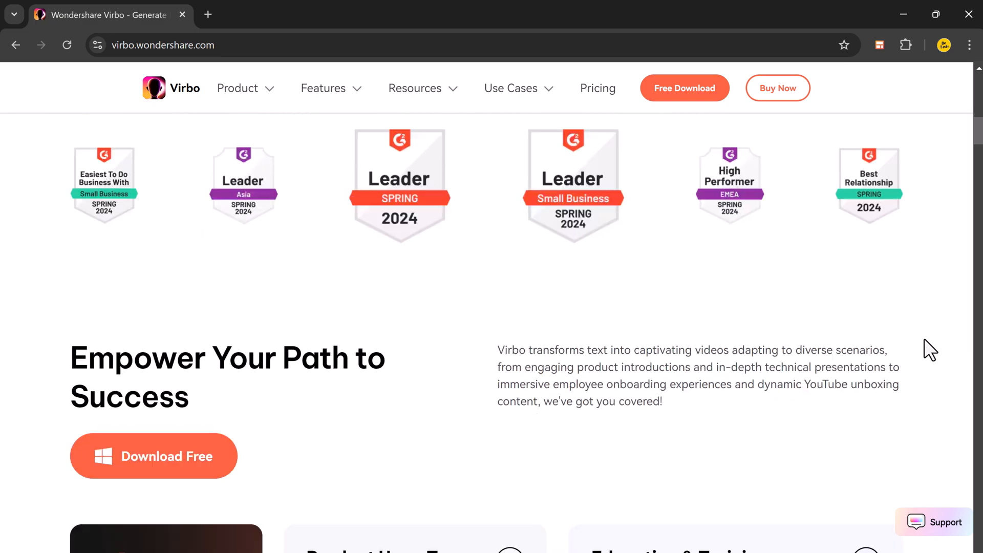
scroll(down, 3)
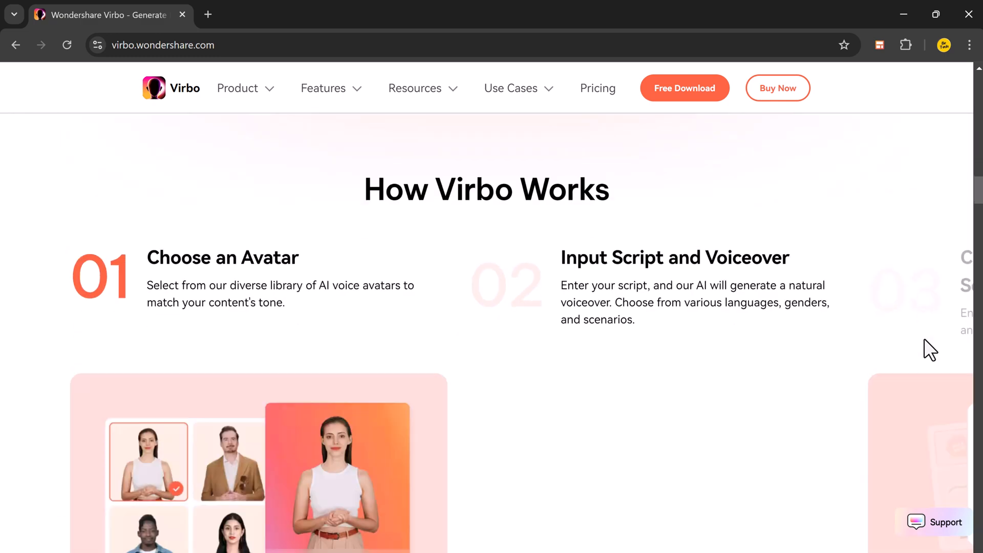
scroll(down, 3)
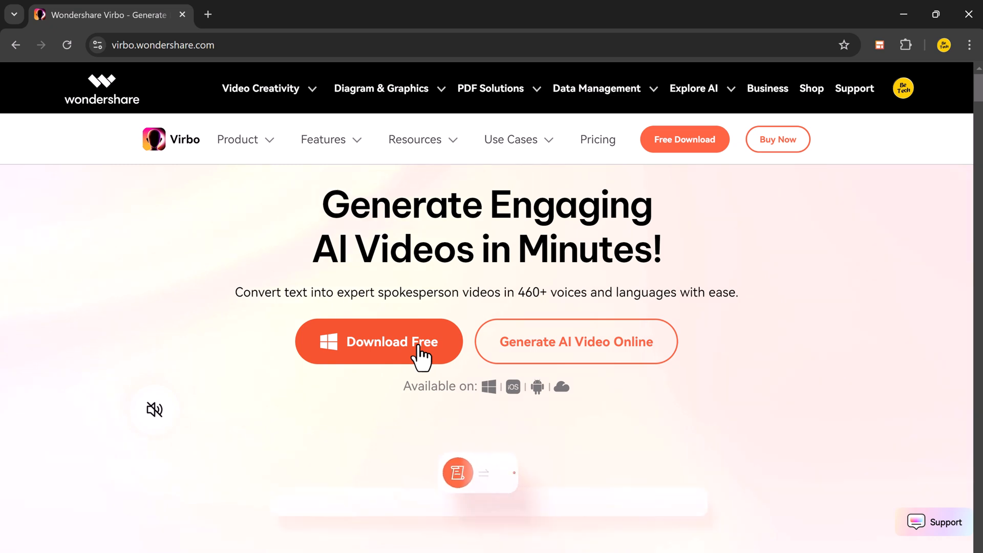
click(391, 342)
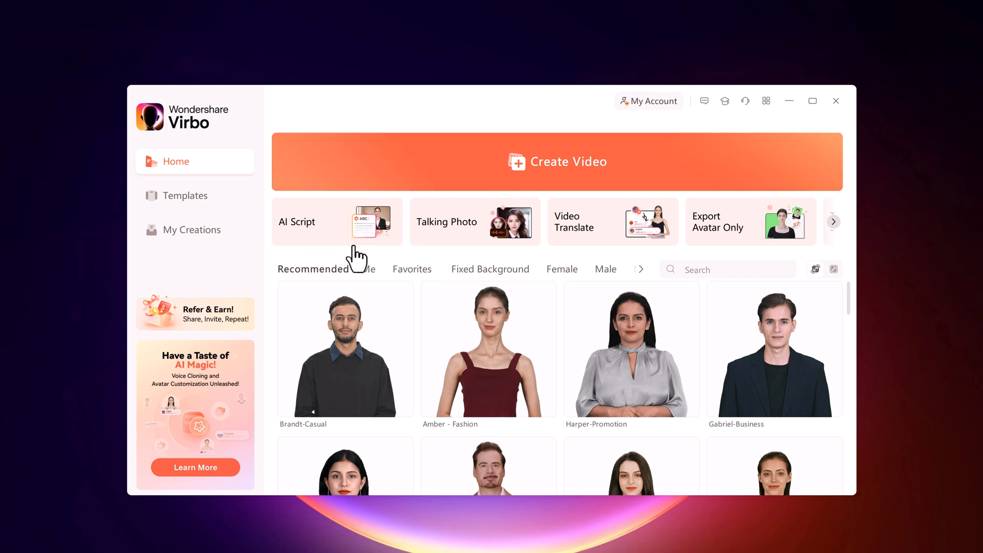
Step: Preview the AI Script assistant, then scroll through the Talking Photo templates
click(336, 221)
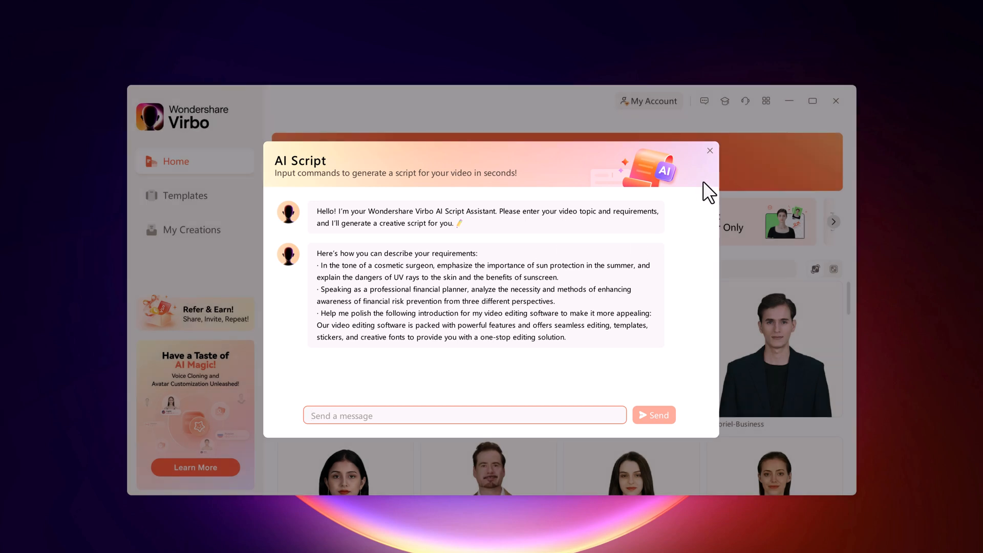
mouse_move(711, 150)
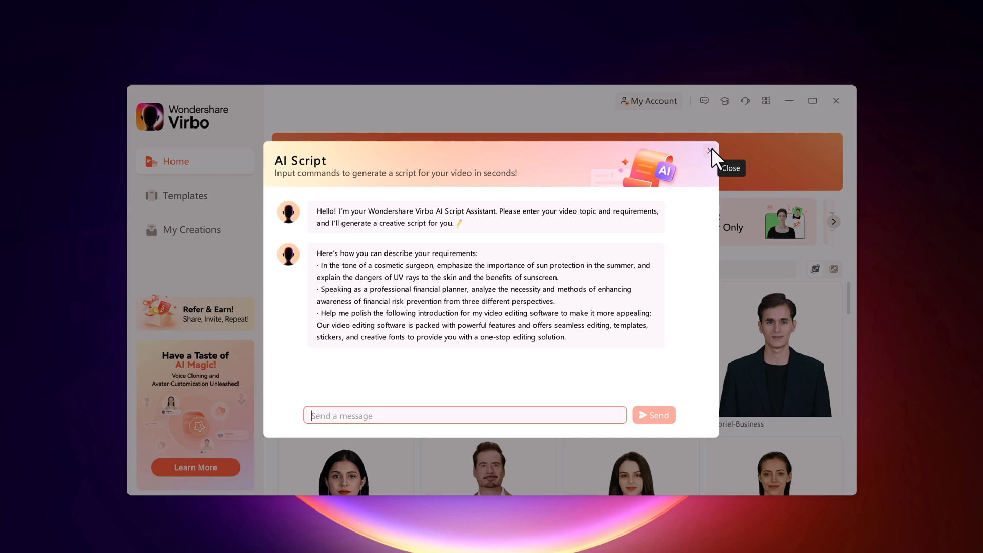
click(711, 151)
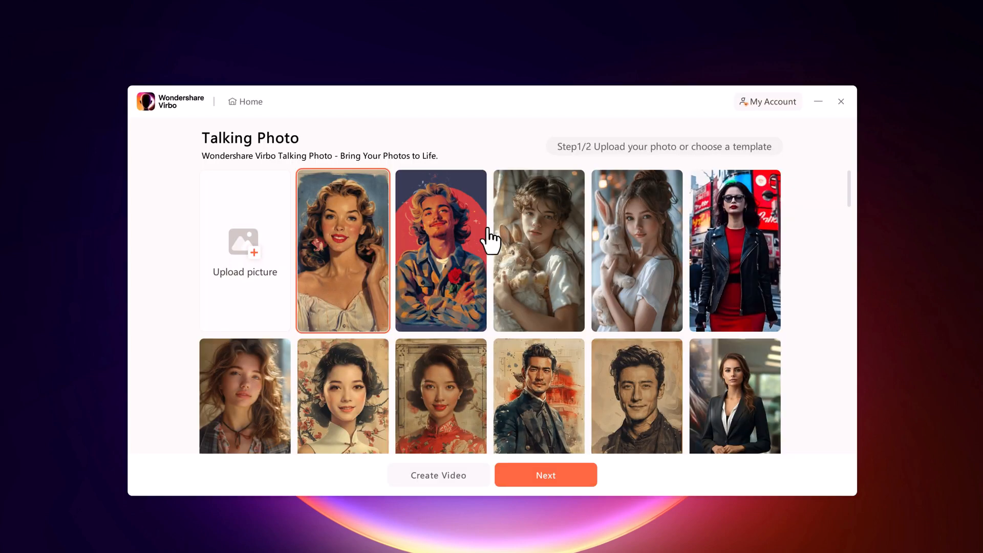
mouse_move(841, 101)
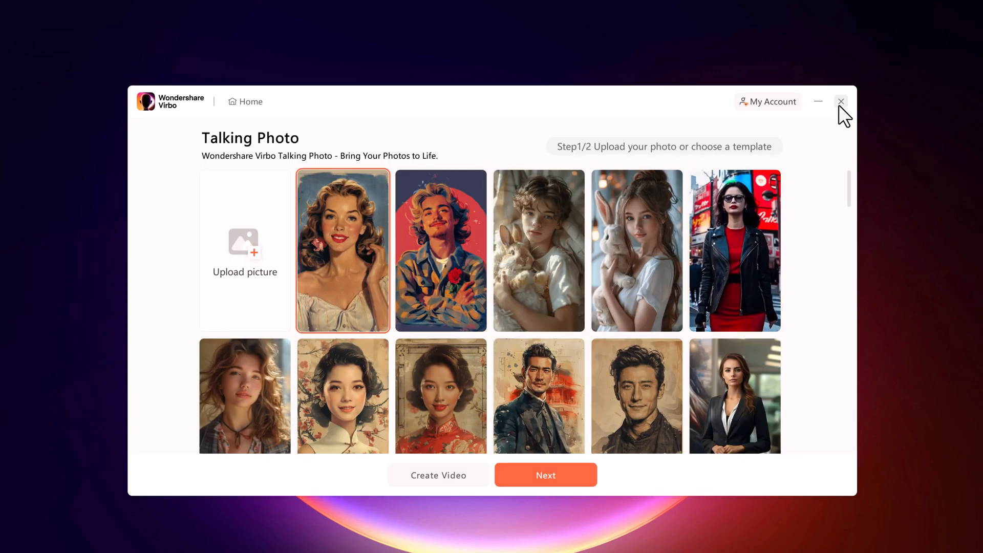
scroll(down, 3)
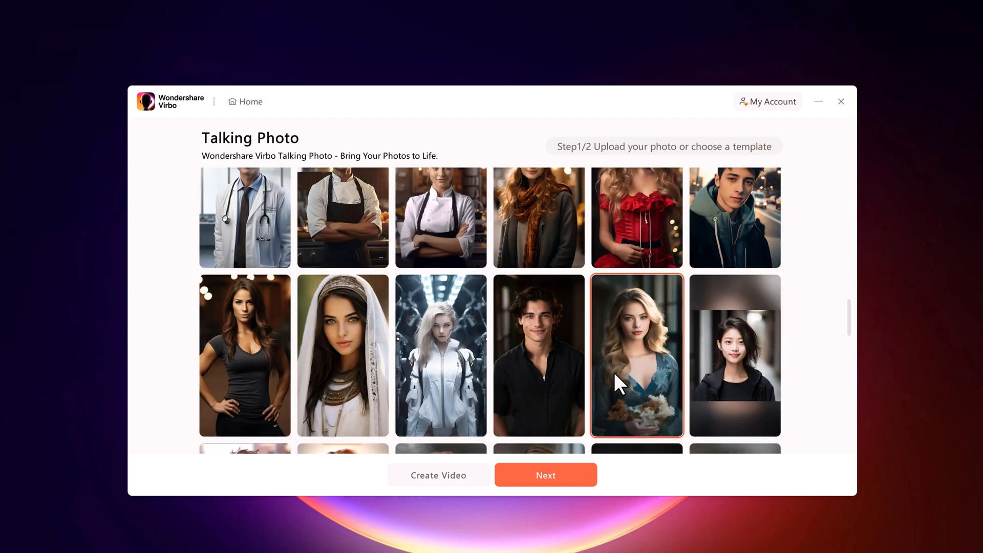
scroll(down, 3)
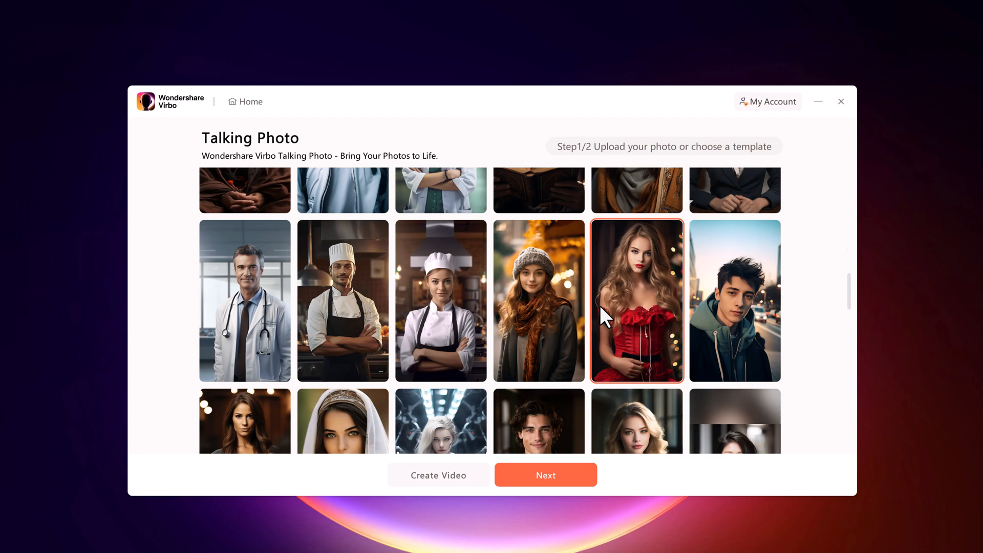
scroll(down, 3)
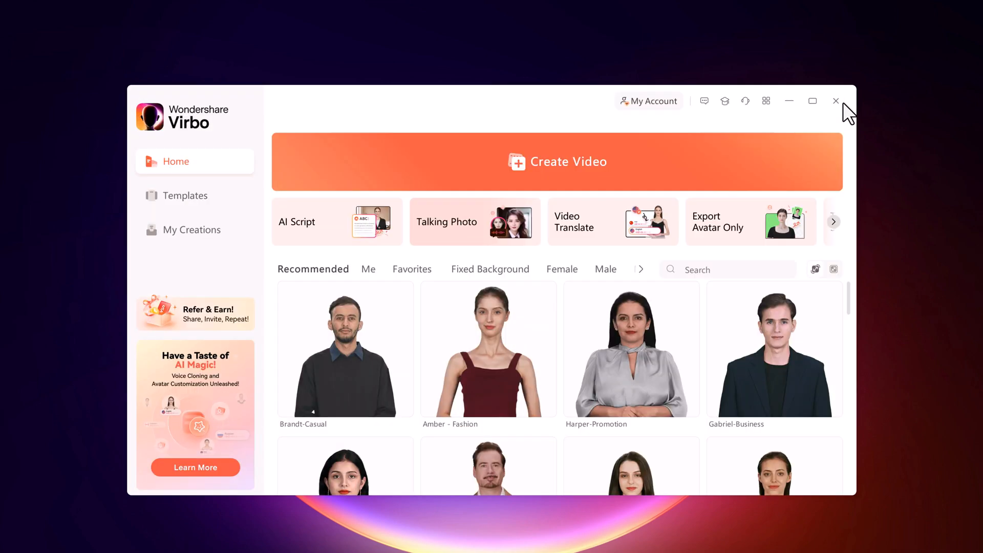
Step: Open and close the Video Translate tool, then scroll the avatar gallery
click(613, 222)
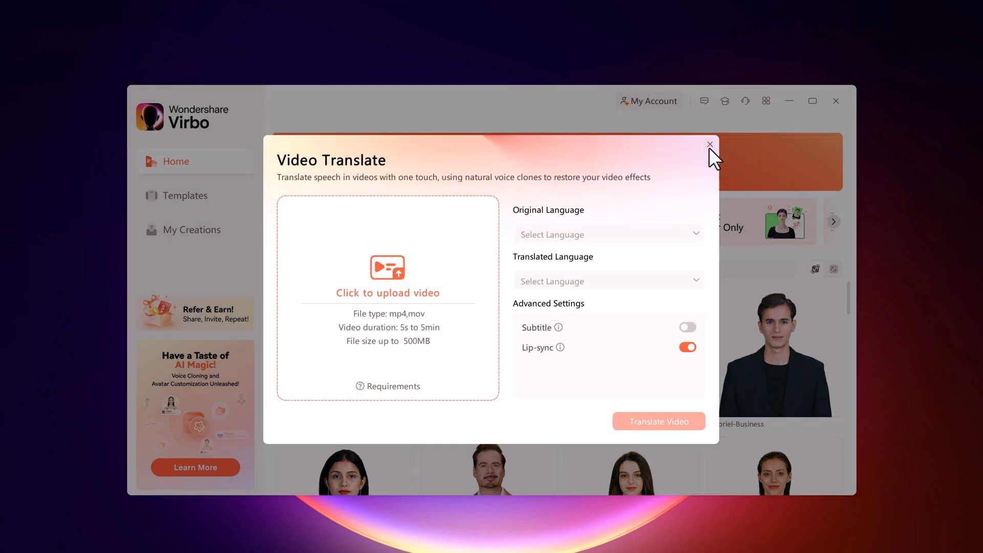
click(710, 144)
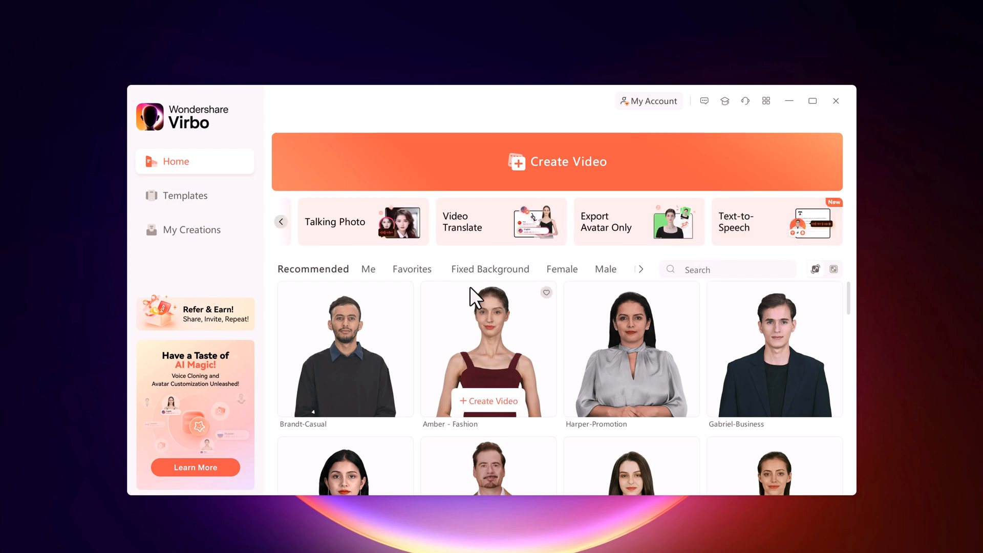
scroll(down, 3)
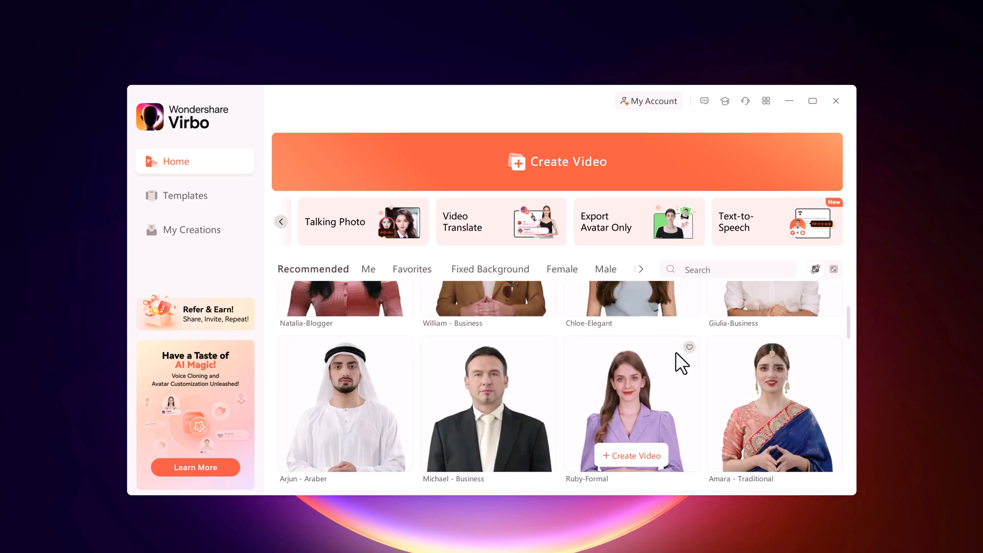
scroll(down, 3)
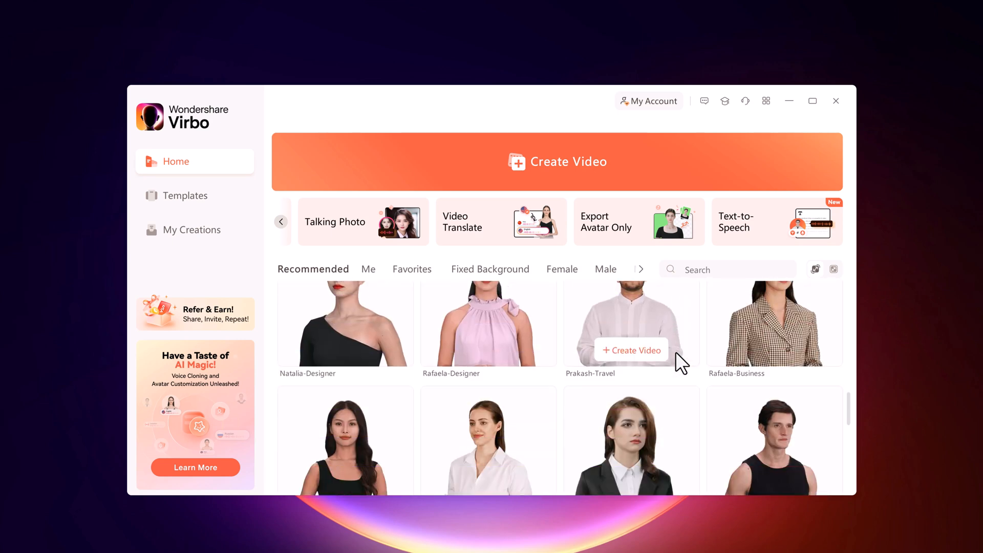
Step: Filter avatars through the Fixed Background, Male, Marketing and News categories
click(459, 269)
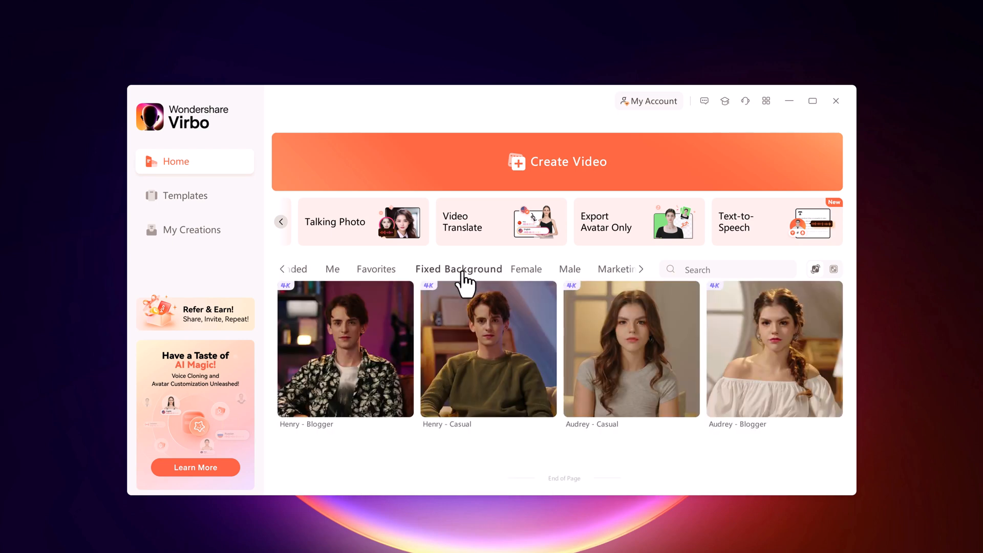
mouse_move(738, 338)
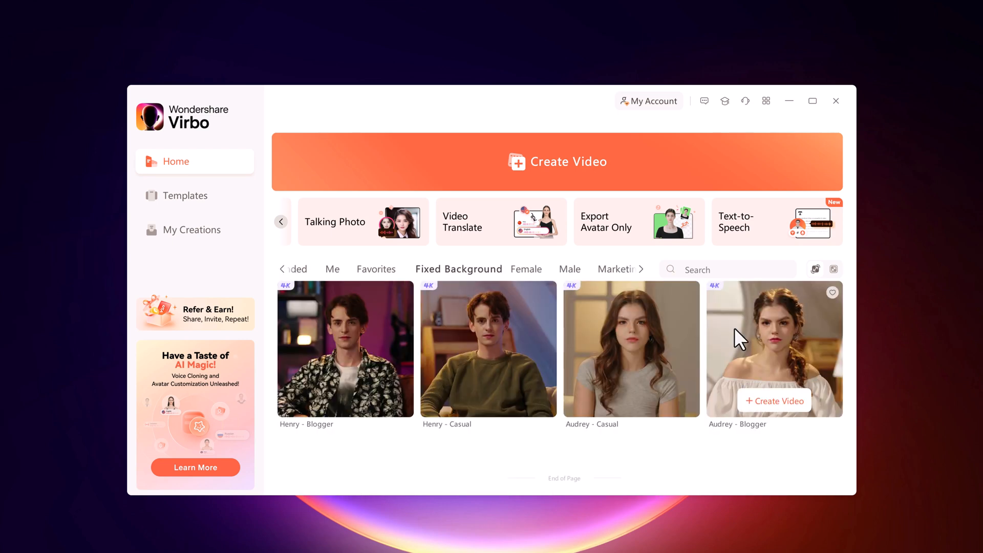
click(527, 269)
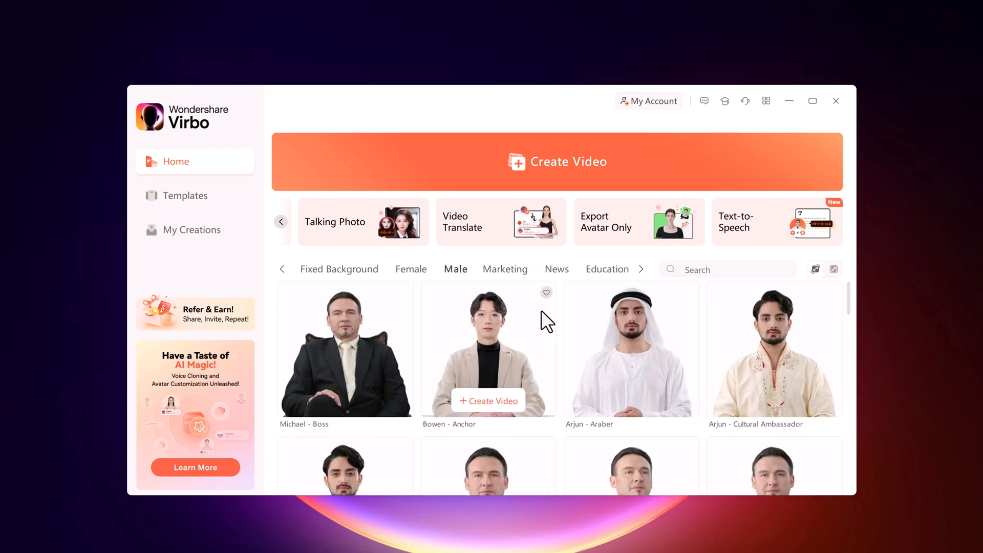
click(506, 269)
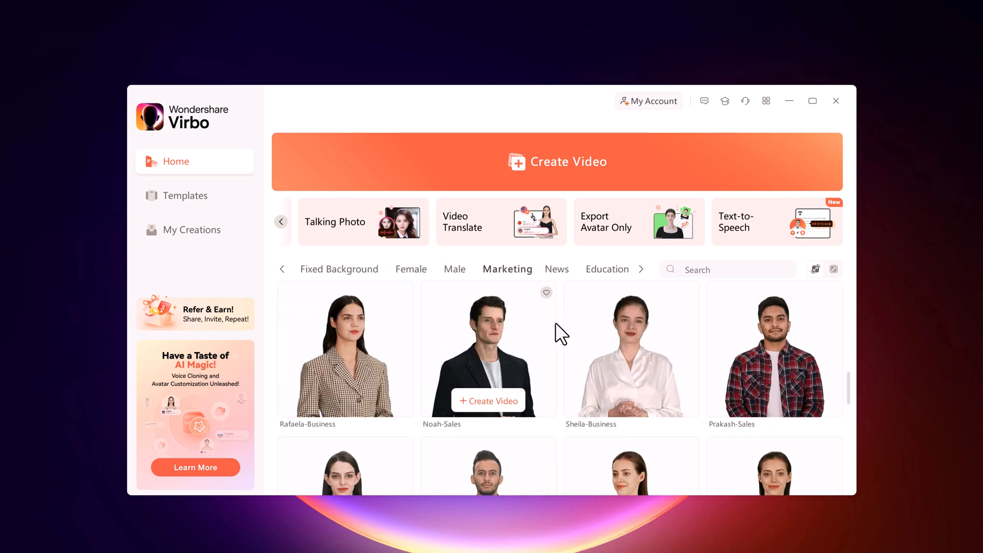
click(557, 269)
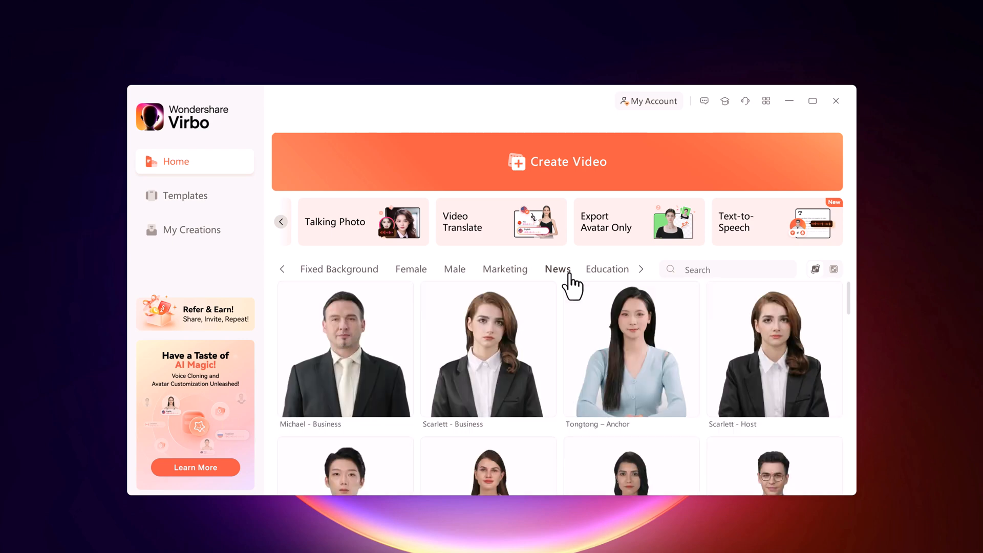
click(185, 195)
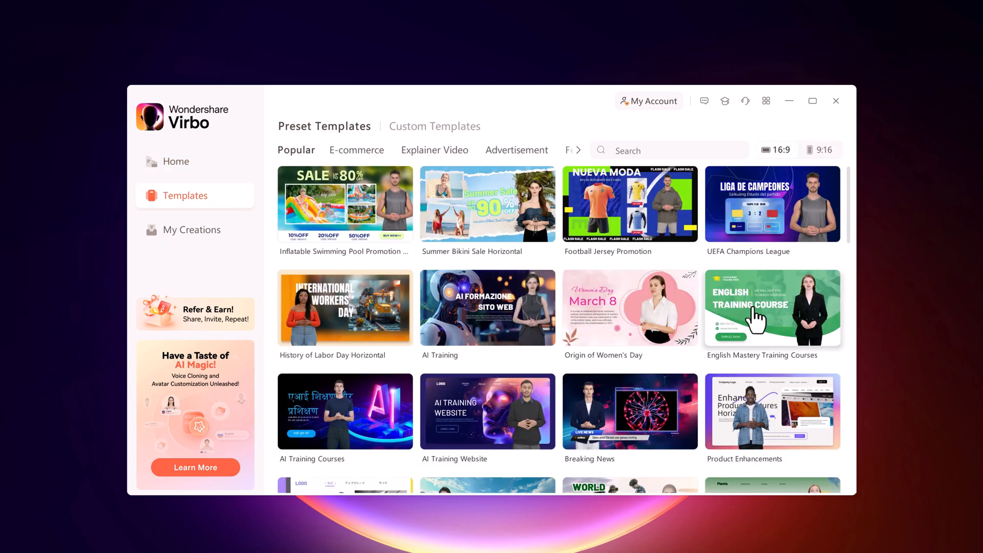
Step: Preview the Breaking News template and close the preview
scroll(down, 3)
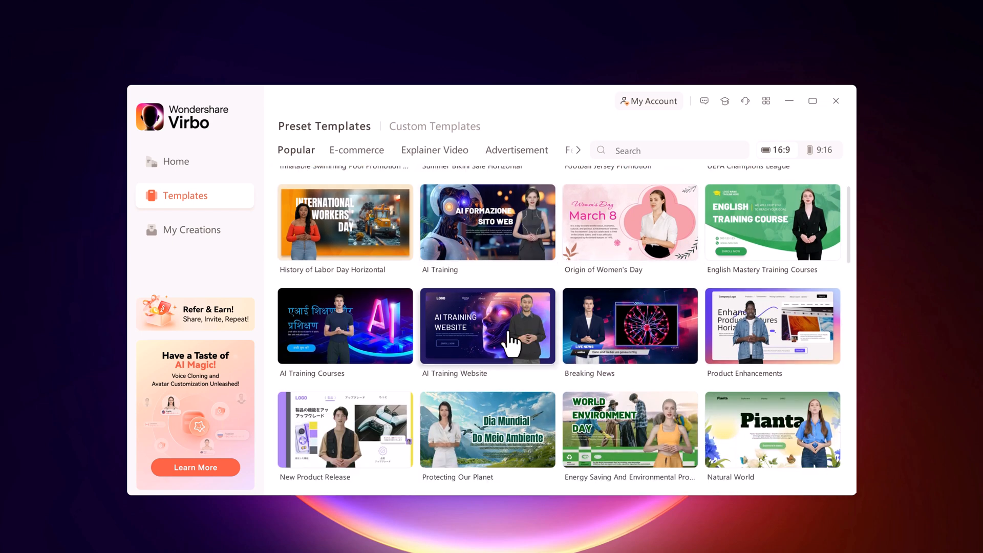
click(511, 338)
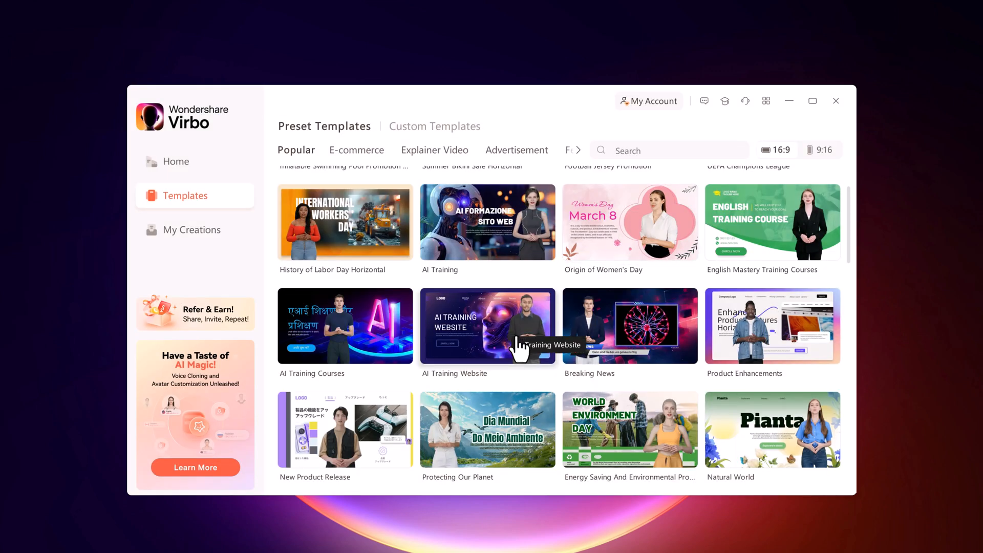
click(630, 326)
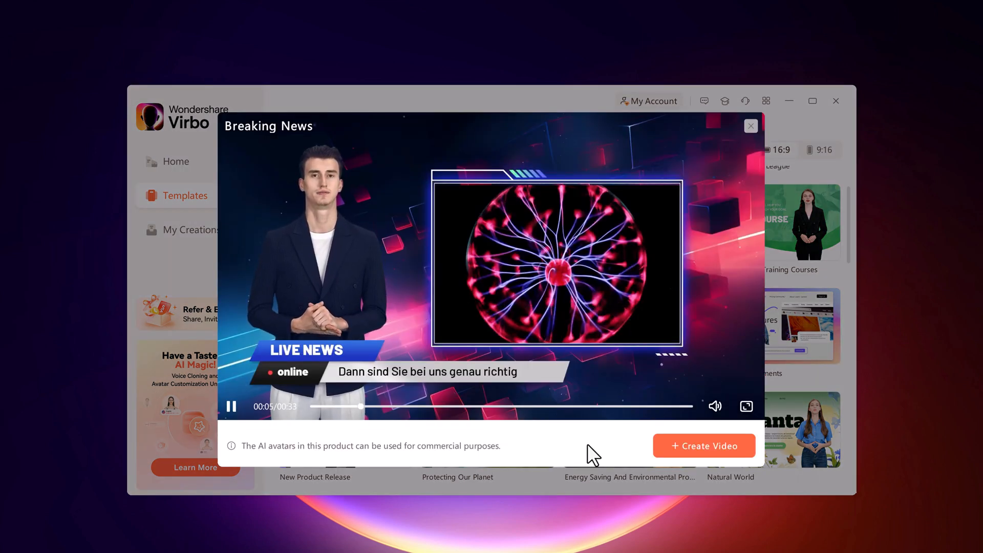
click(751, 126)
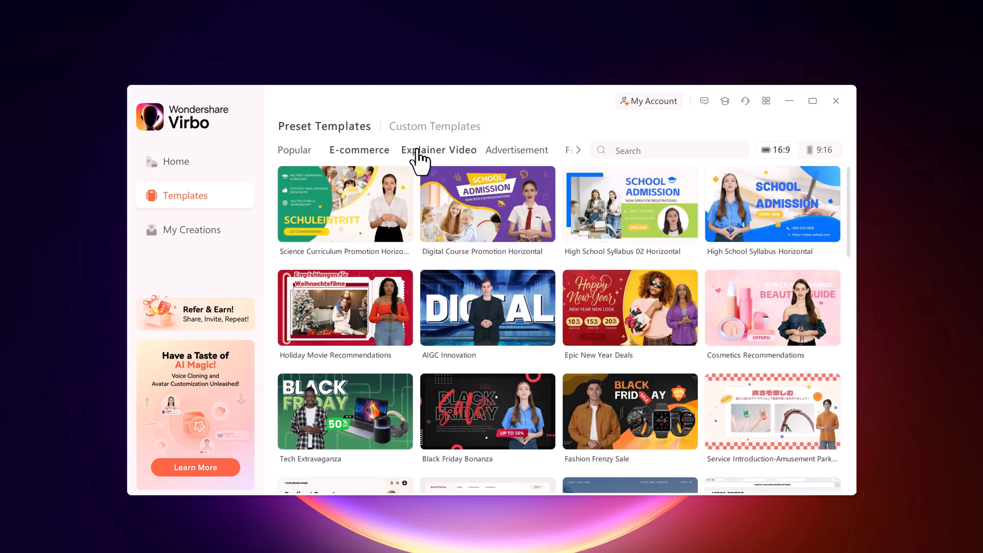
Step: Show Advertisement templates in vertical 9:16 ratio, after checking Explainer Video
click(439, 150)
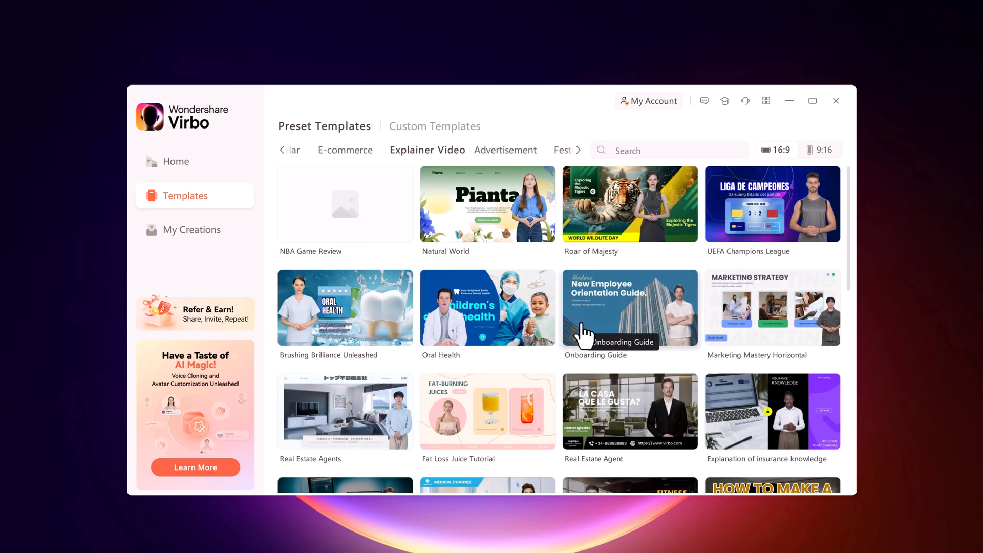
click(505, 150)
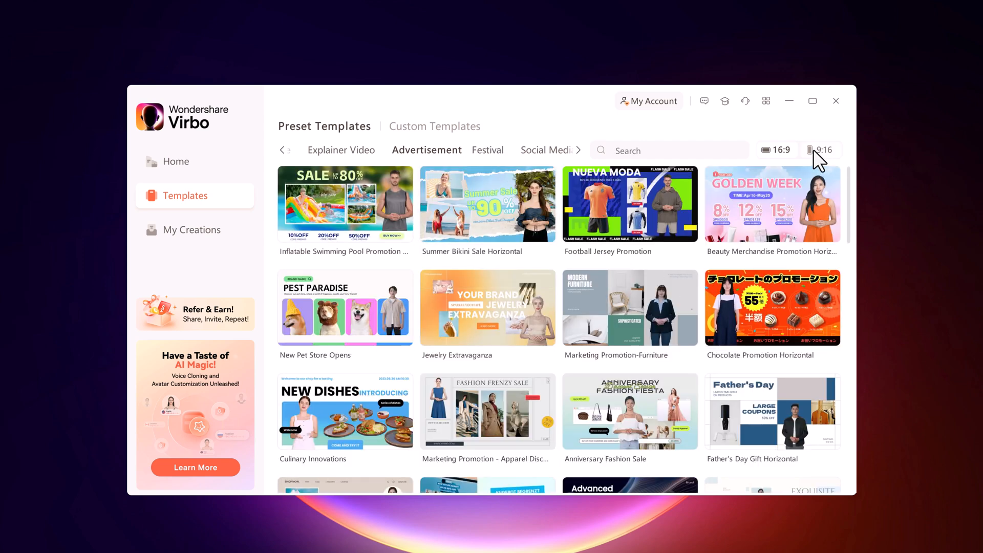
click(821, 150)
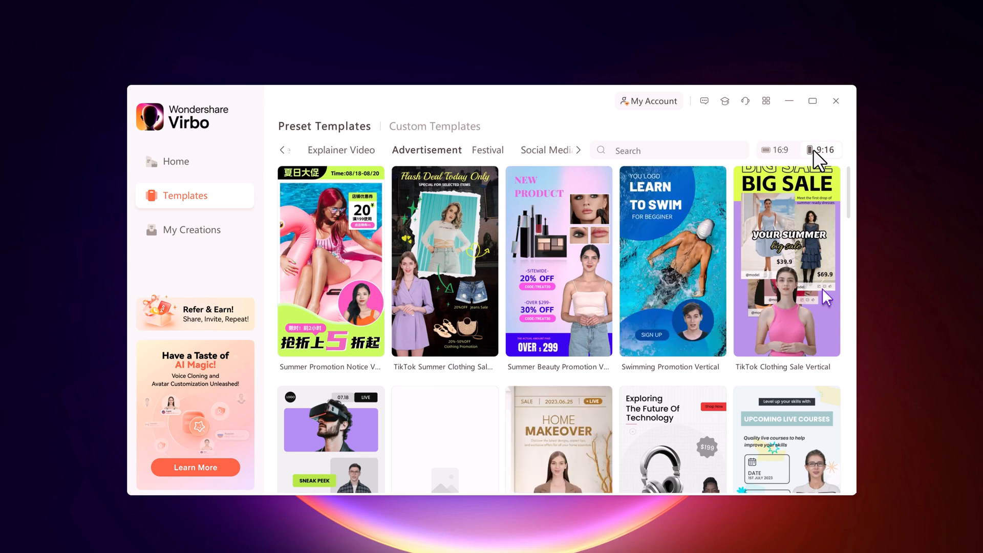
click(821, 149)
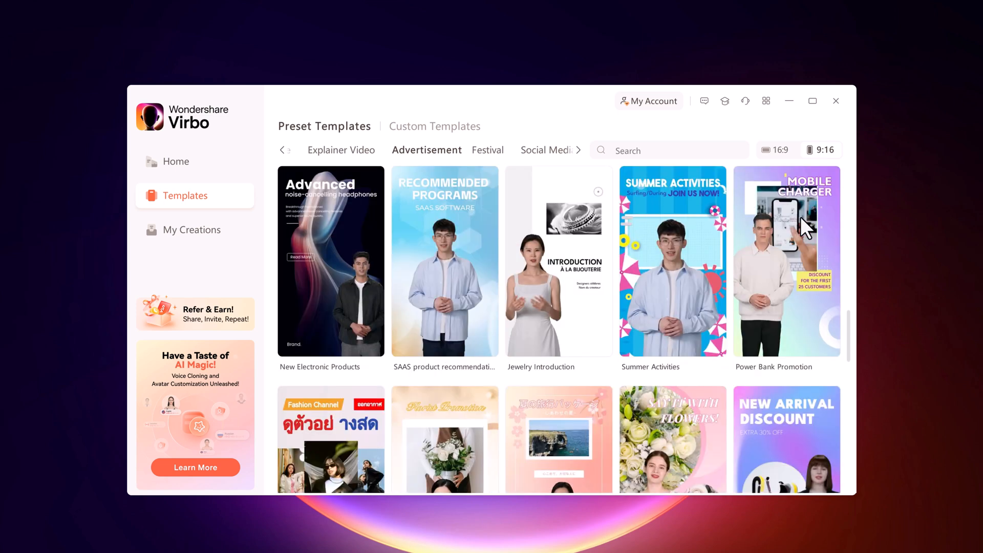
Step: Start a new Landscape 16:9 video project from the Home page
click(175, 162)
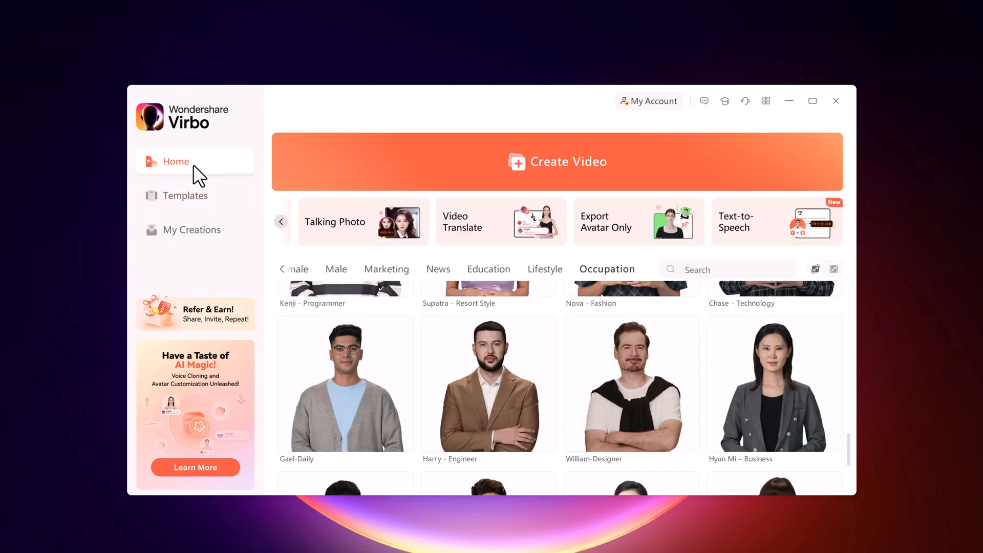
mouse_move(542, 182)
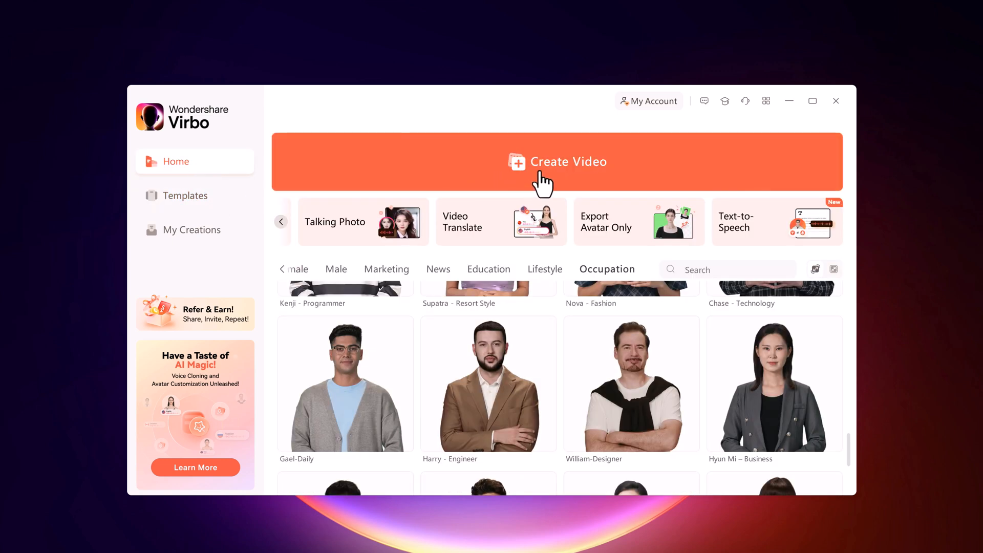
click(568, 162)
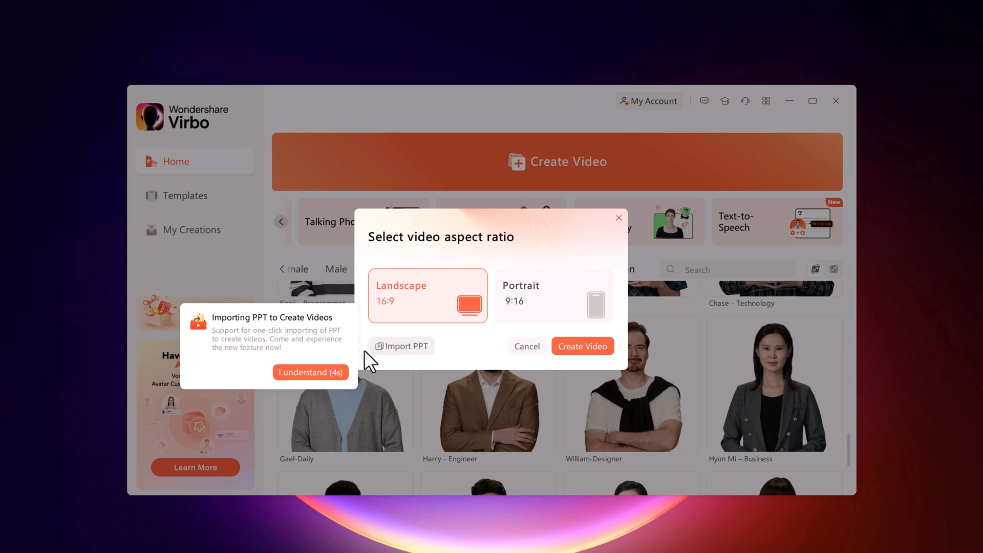
click(311, 372)
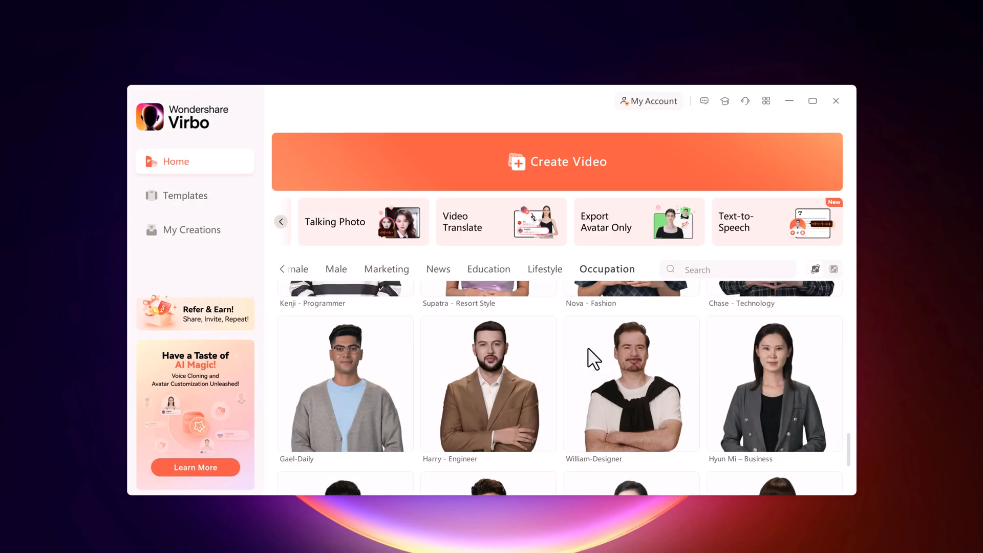
click(557, 161)
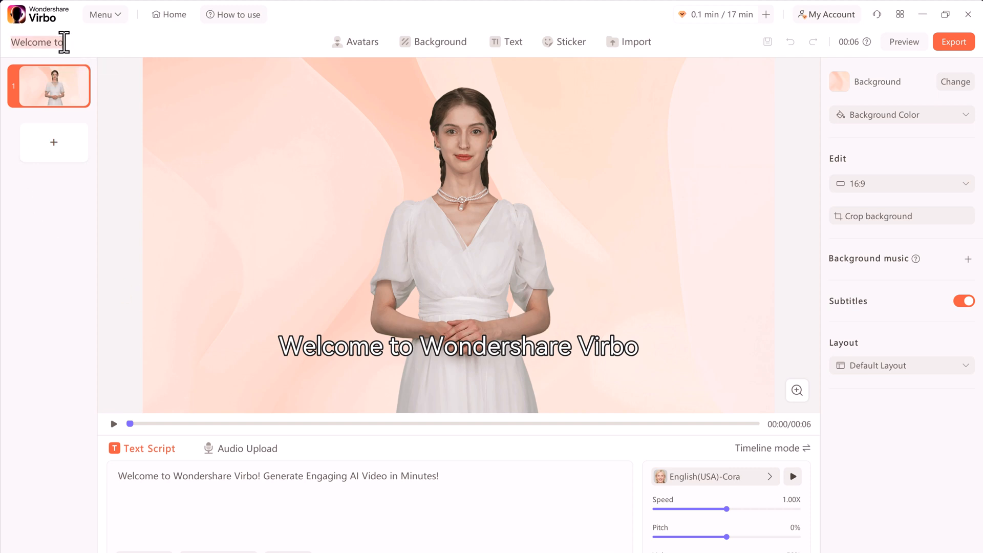
Step: Rename the project to 'Video' and bring up the Avatars library
text(Video)
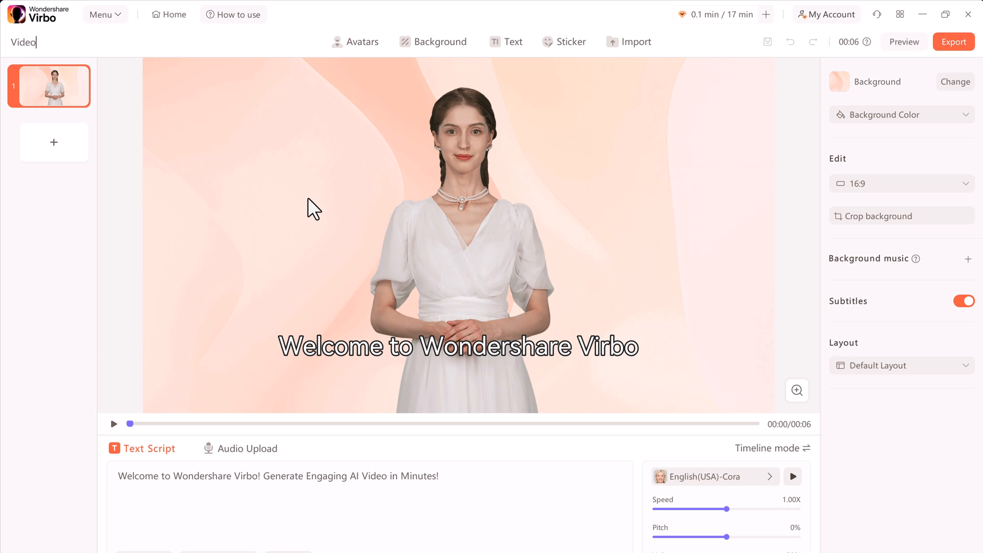
click(357, 42)
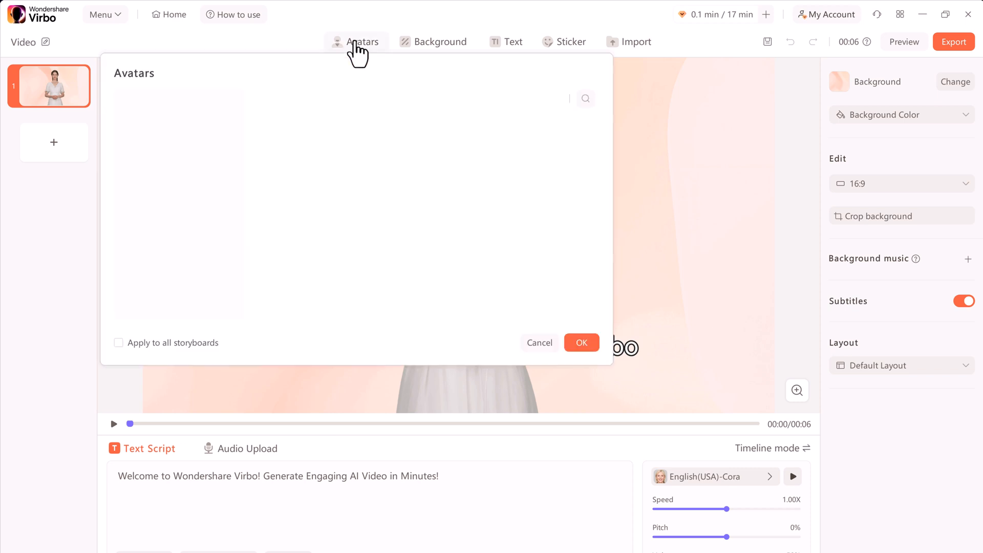
Step: Browse the Male avatars and select Gabriel-Business
click(362, 41)
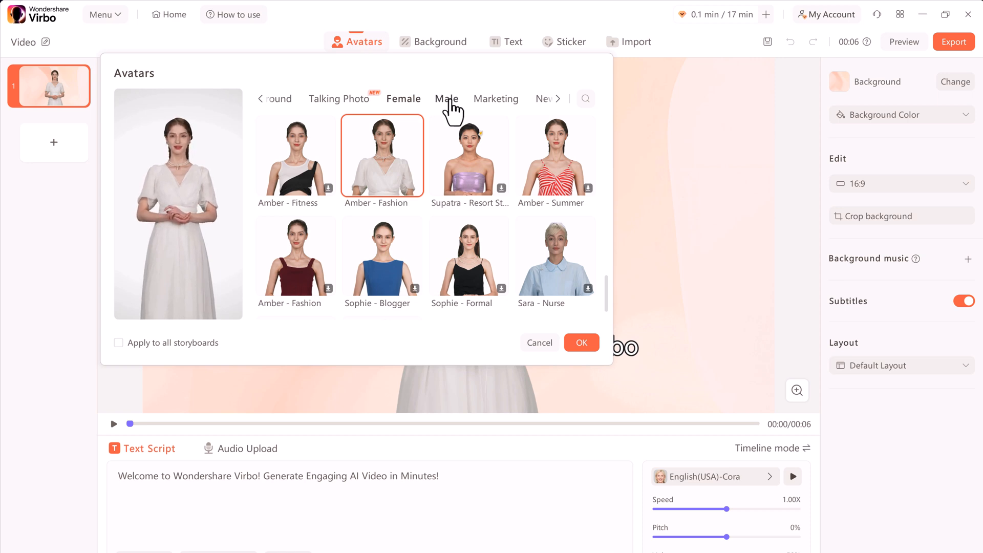
click(447, 98)
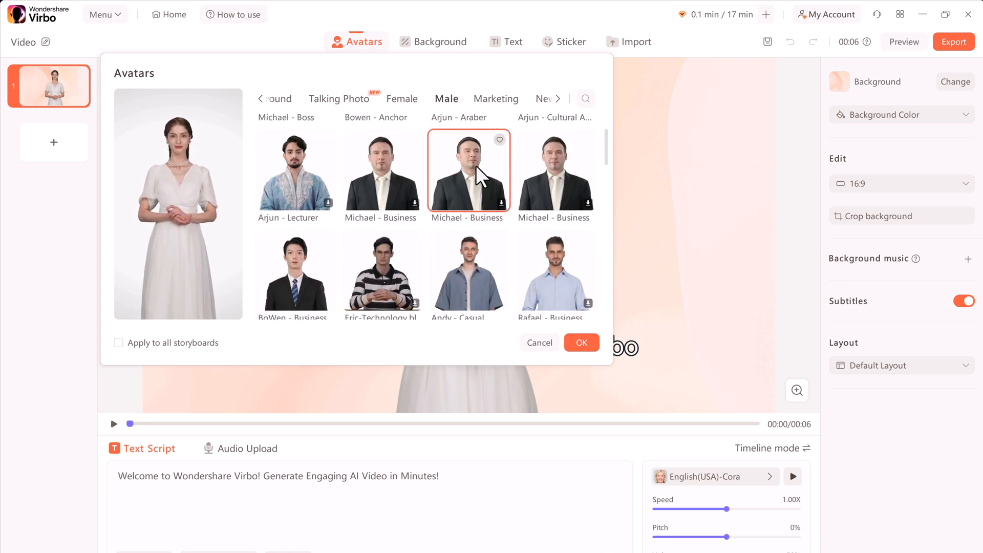
scroll(down, 3)
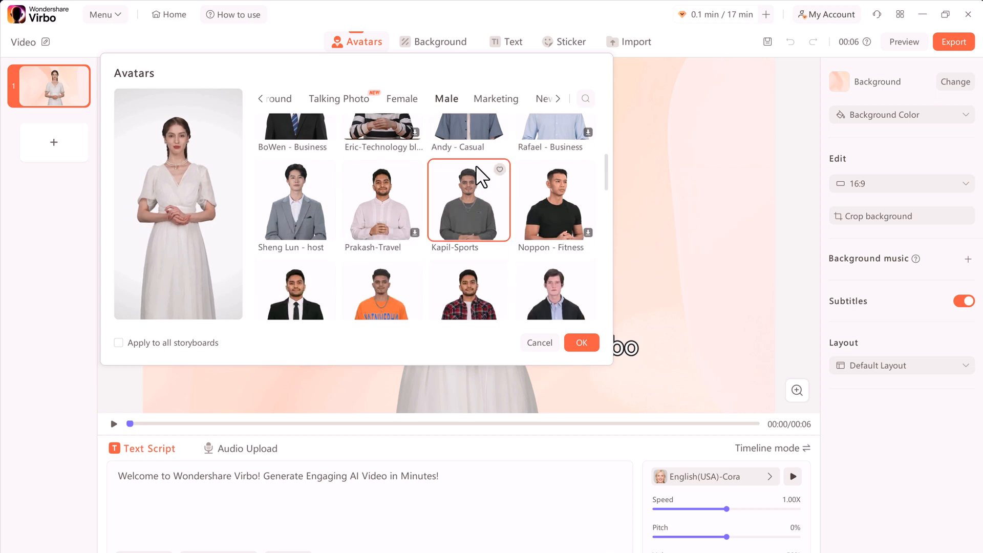
scroll(down, 3)
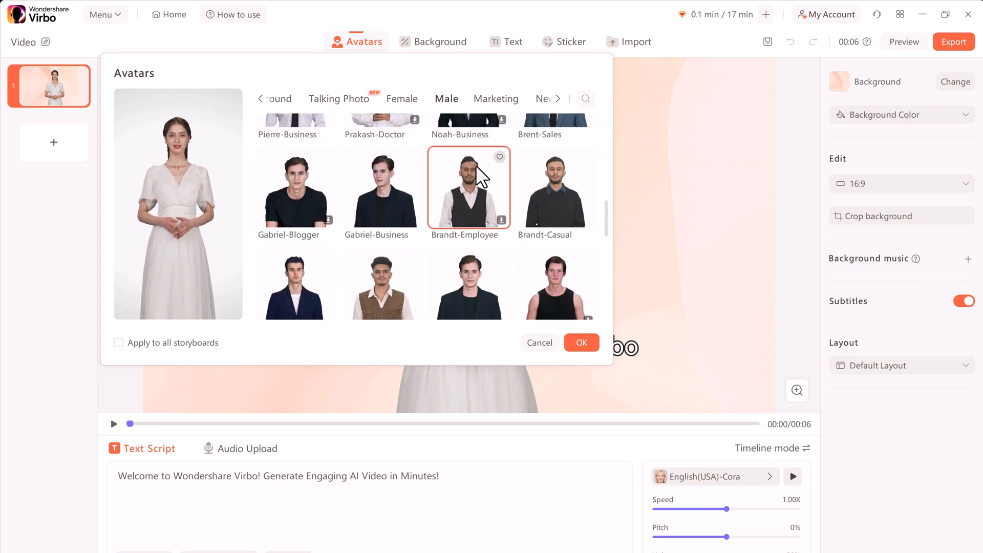
scroll(down, 3)
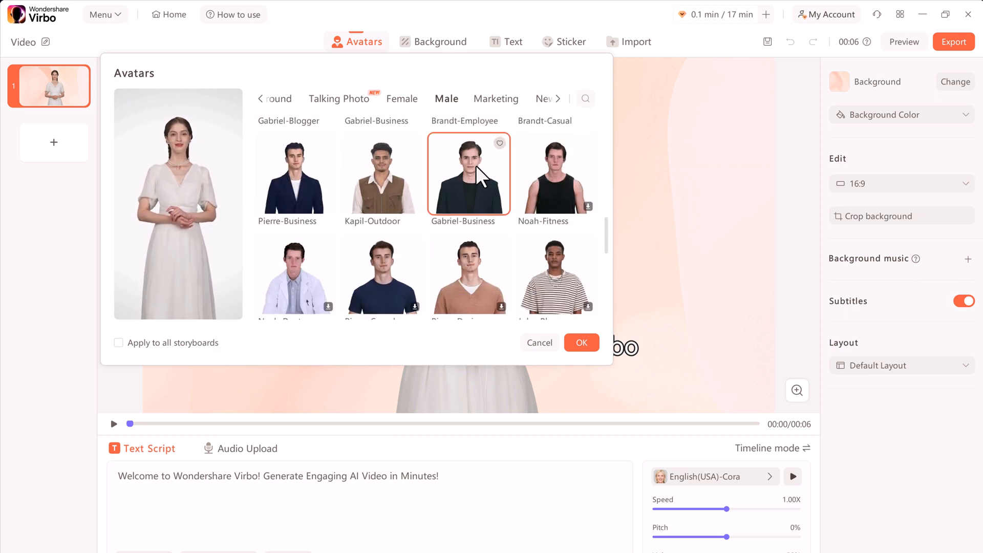
scroll(down, 3)
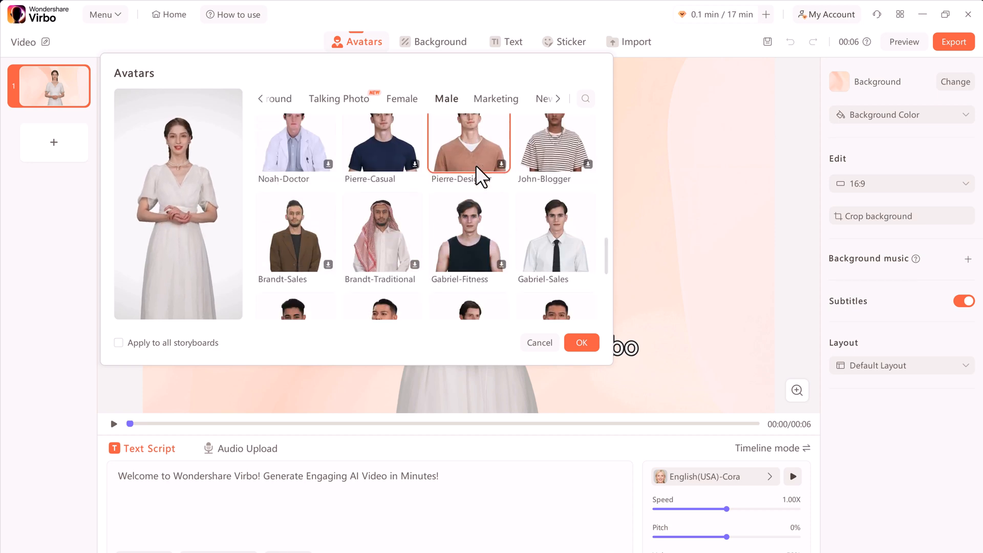
scroll(down, 3)
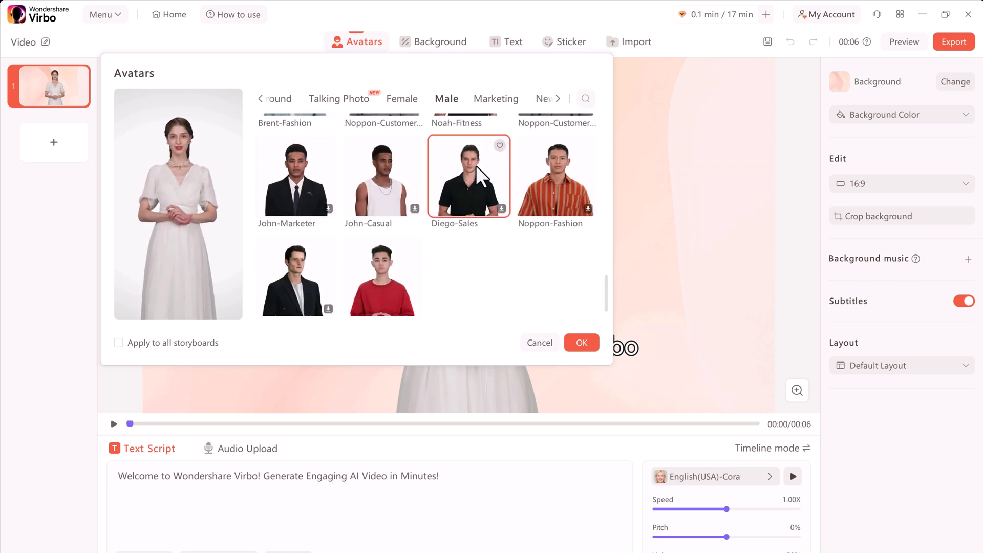
scroll(down, 3)
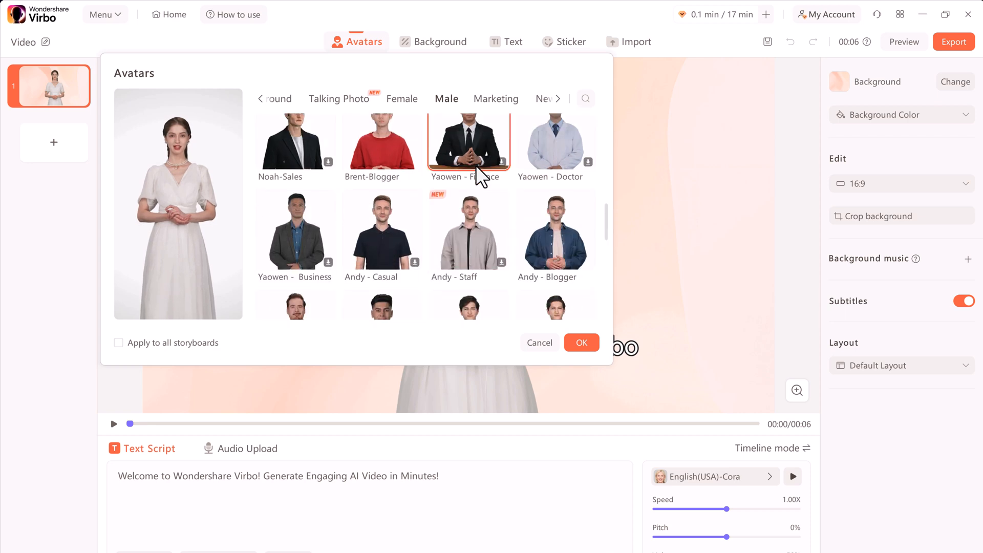
scroll(down, 3)
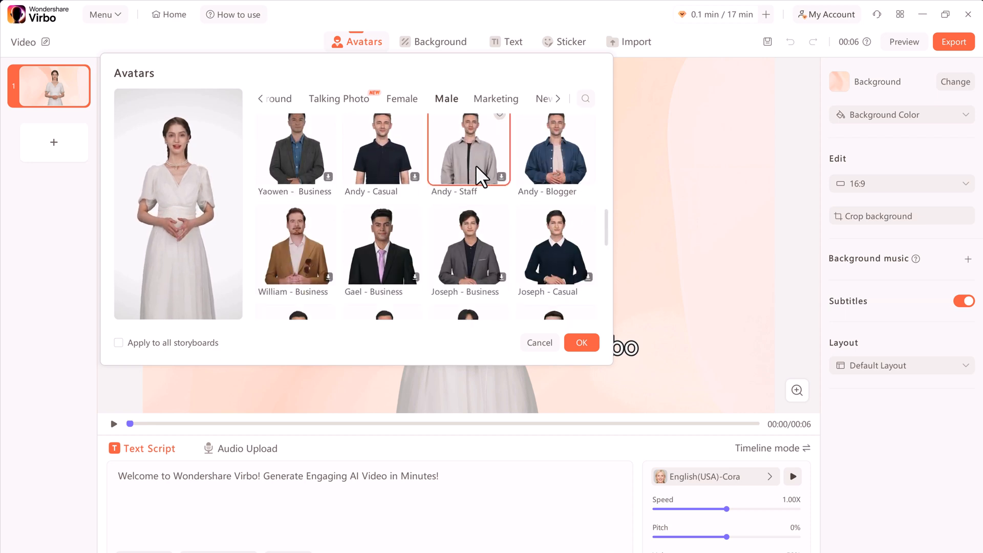
scroll(down, 3)
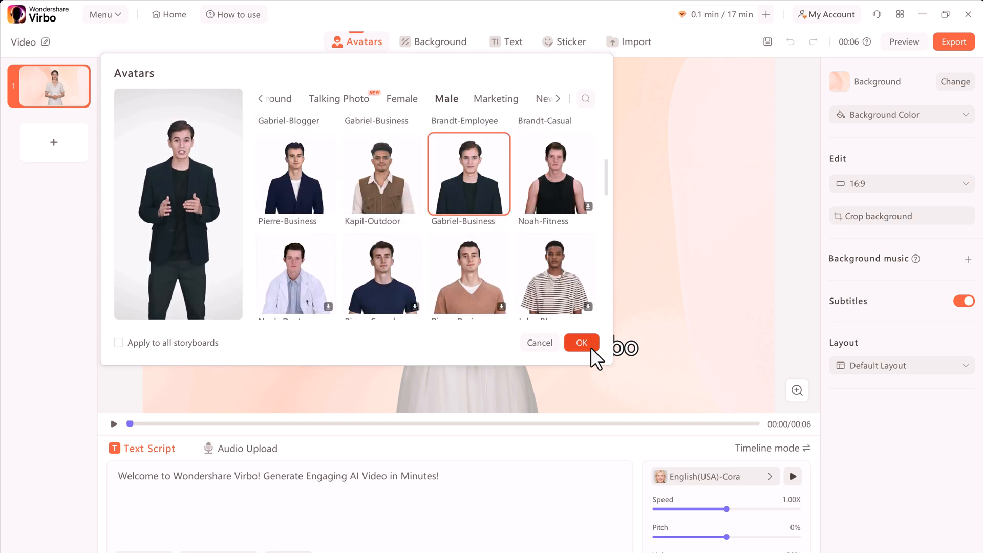
Step: Apply Gabriel-Business, try Circle style, revert to Full Body, and centre the presenter
click(581, 342)
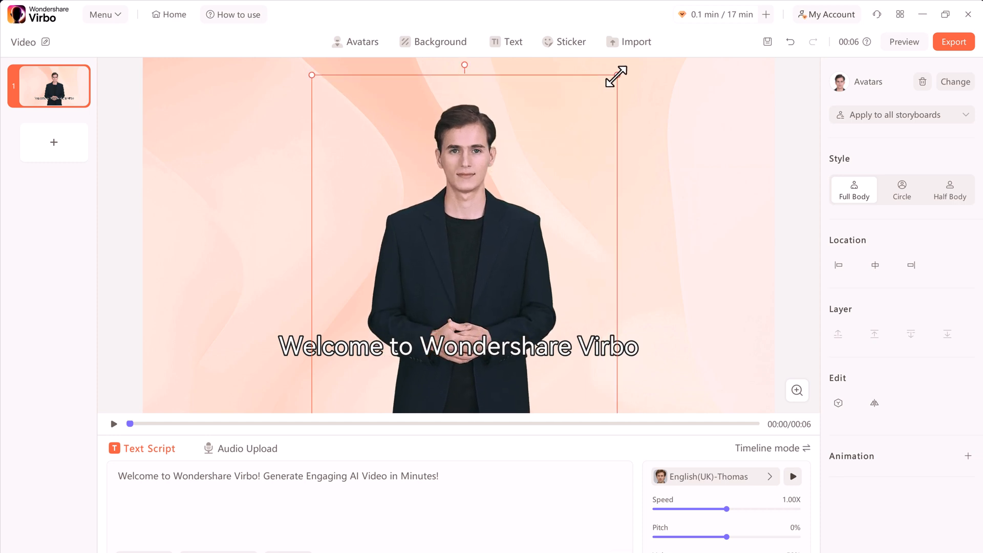
mouse_move(890, 153)
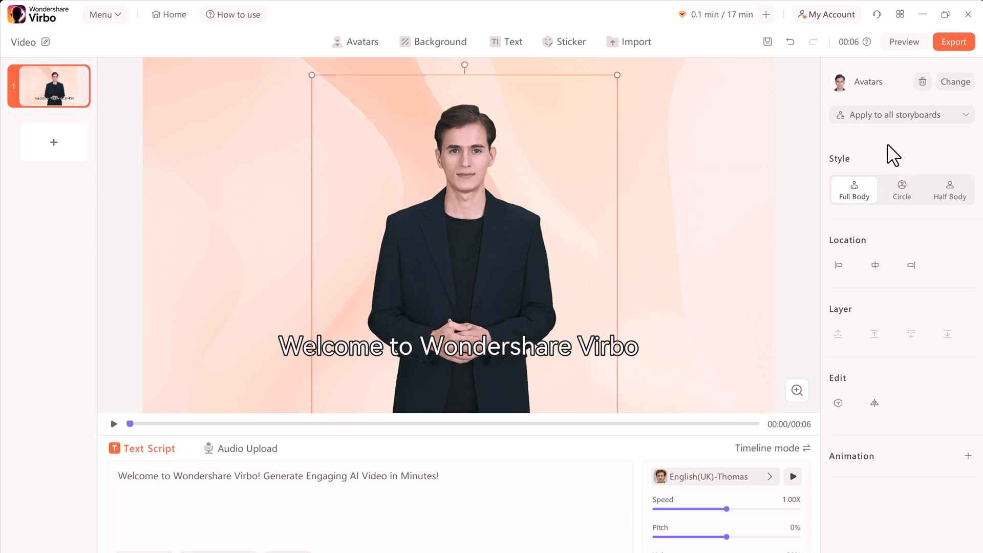
click(902, 190)
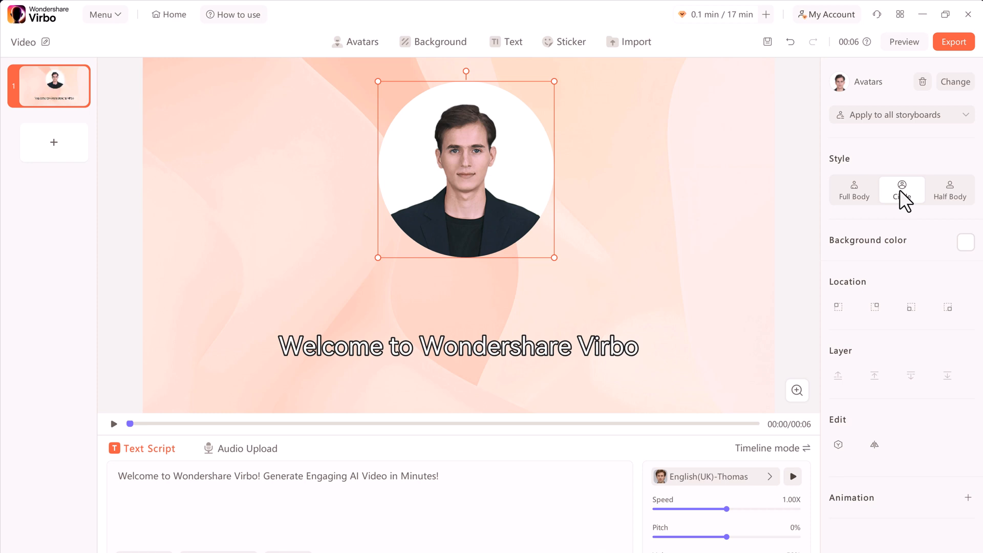
click(854, 190)
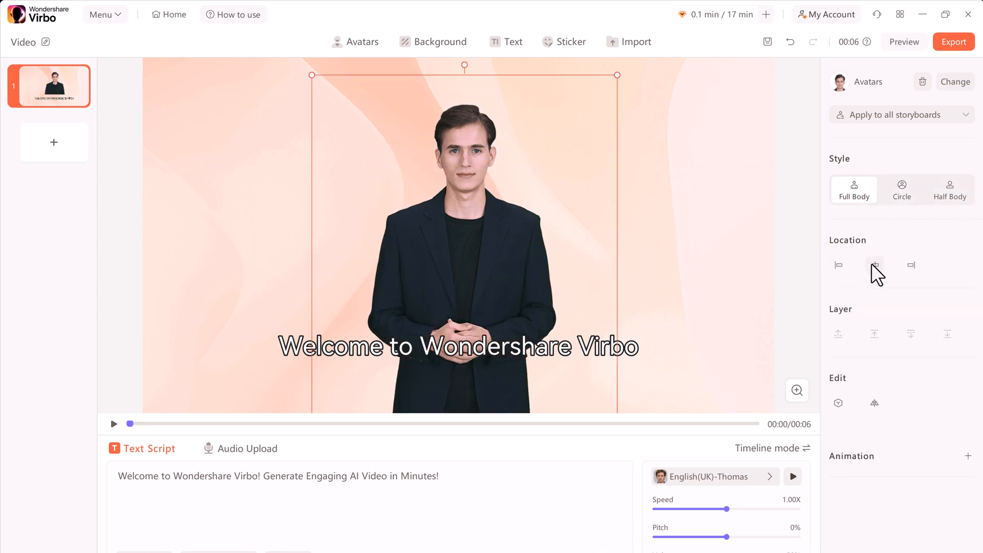
click(874, 266)
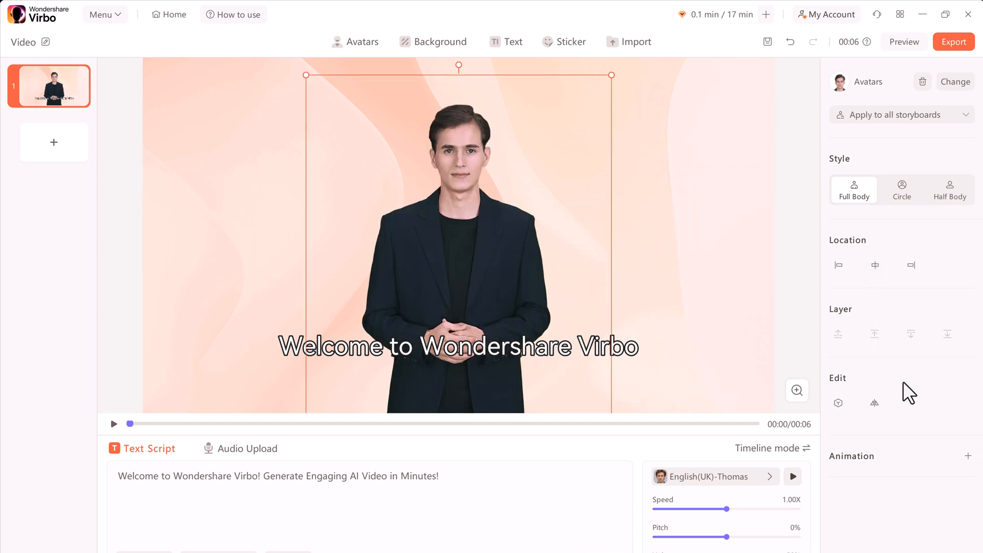
Step: Set the scene background to the dark glowing crystal prism image from Basic backgrounds
click(441, 42)
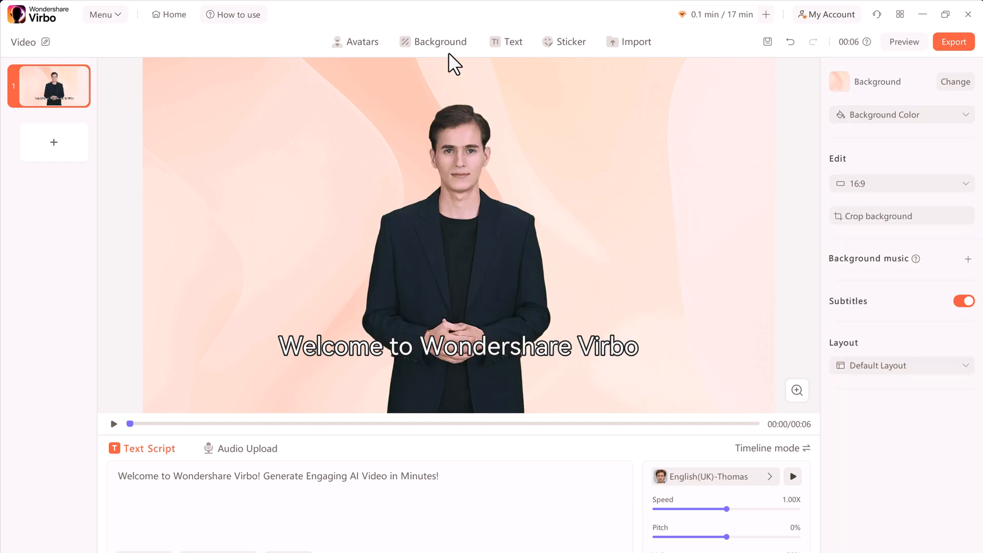
click(440, 41)
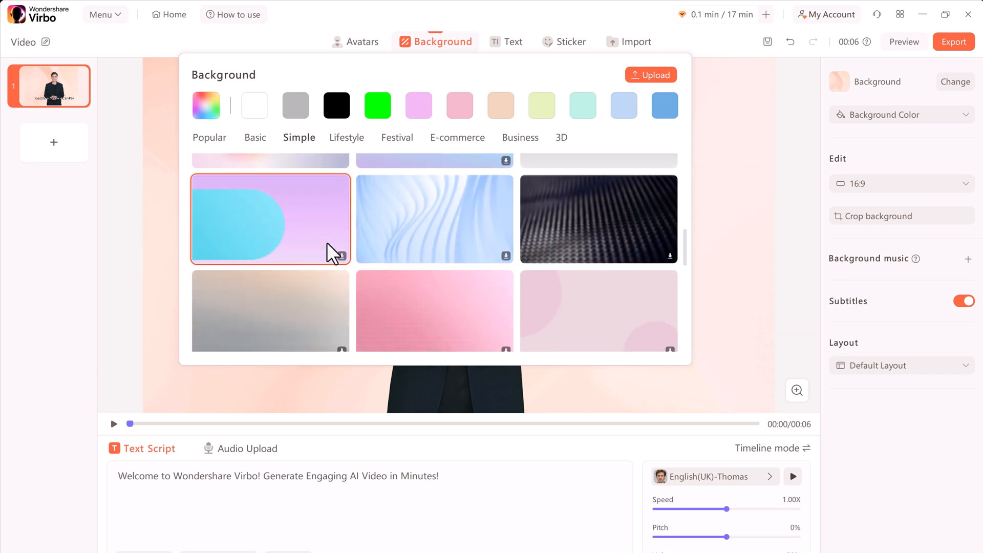
scroll(down, 3)
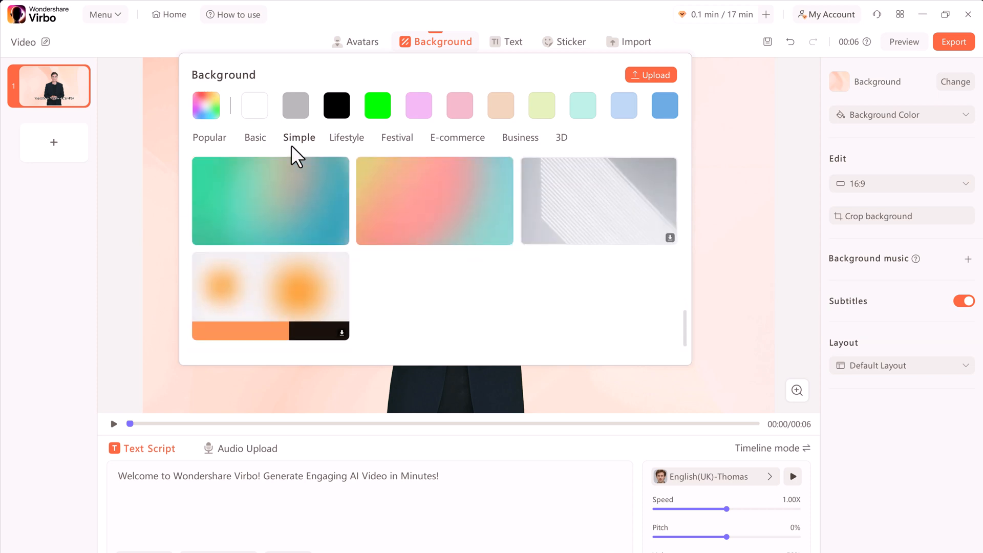
click(255, 137)
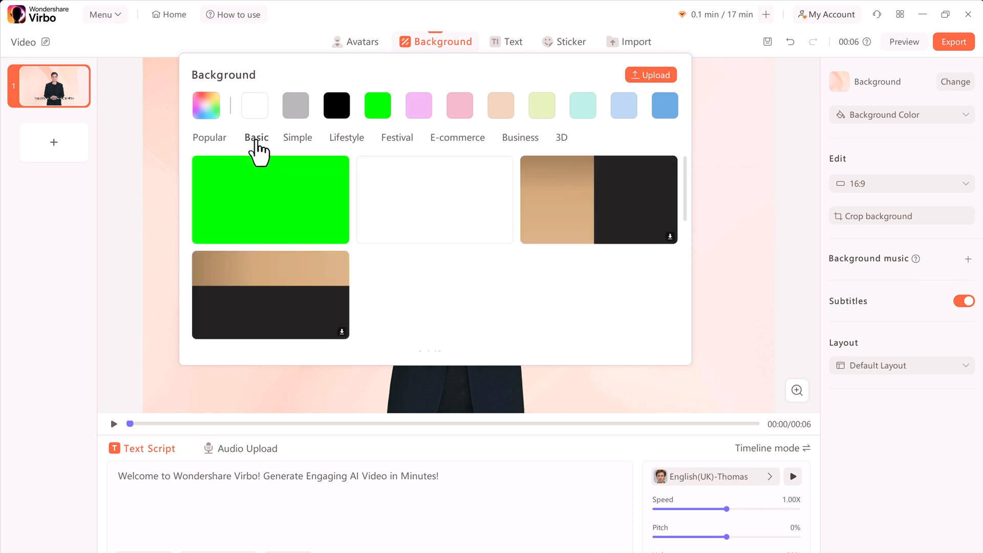
click(270, 199)
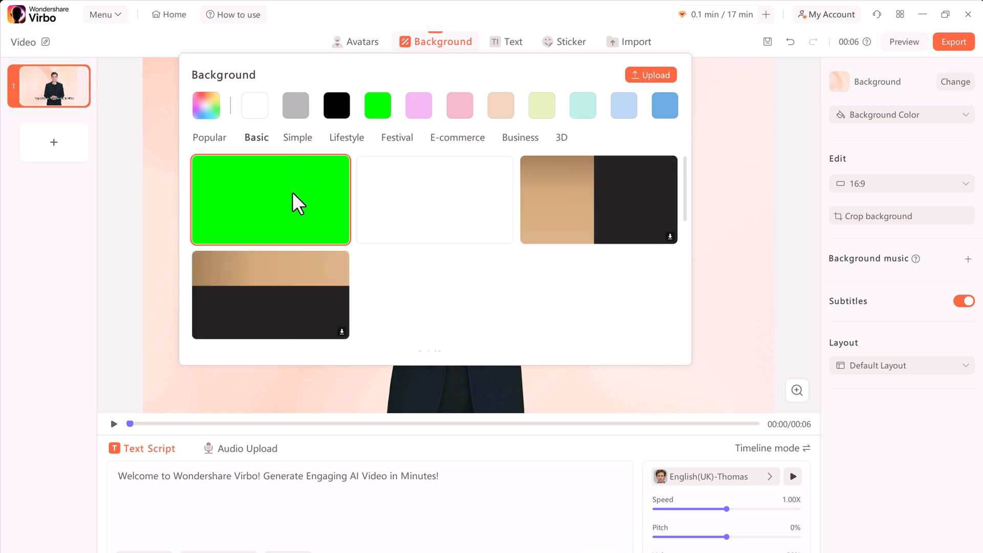
click(270, 199)
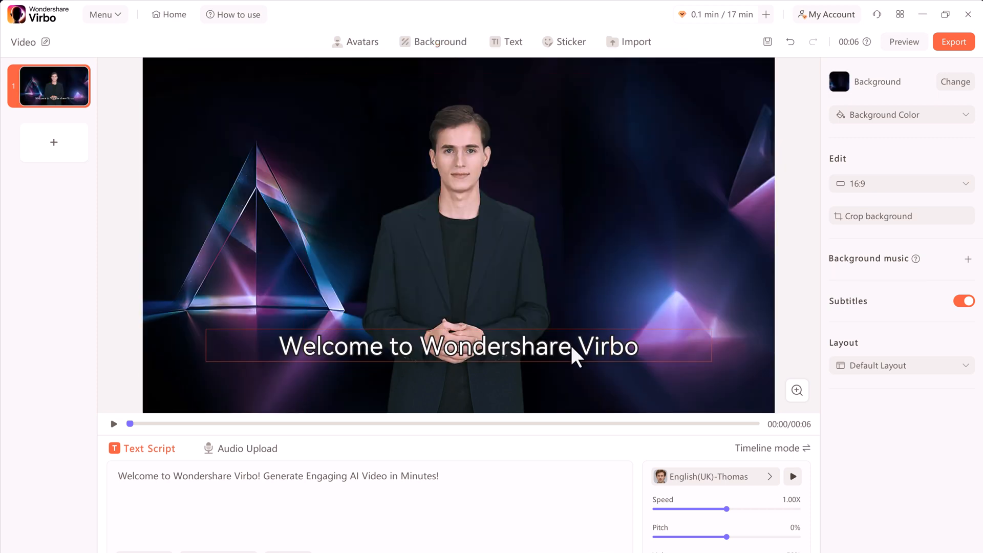
Step: Browse the Text options, then the Sticker library's Shape and Festival collections
click(512, 41)
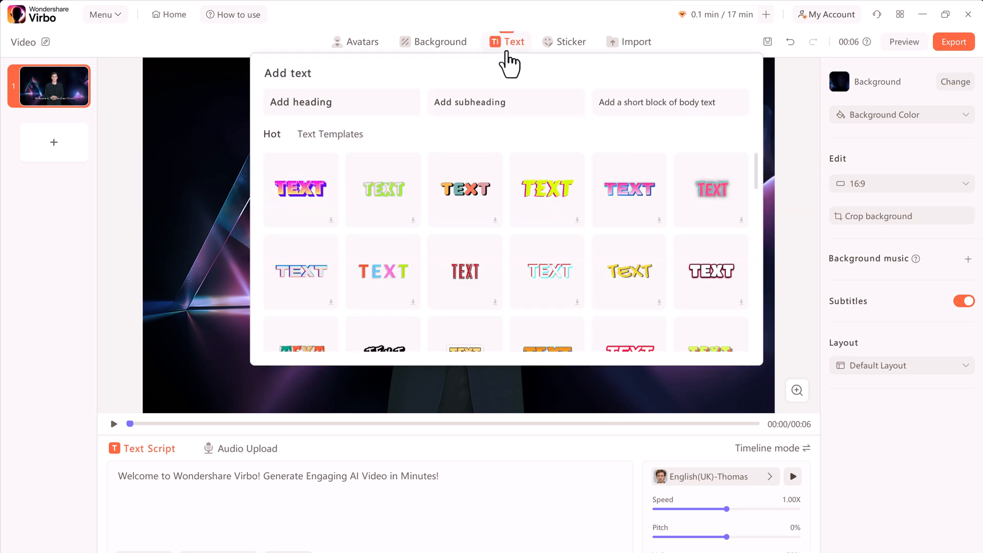
scroll(down, 3)
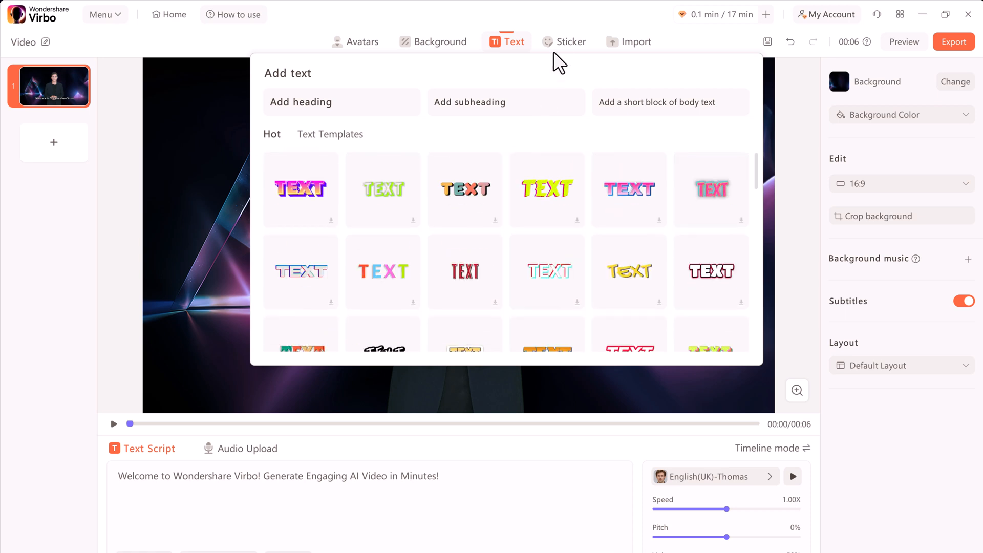
click(571, 41)
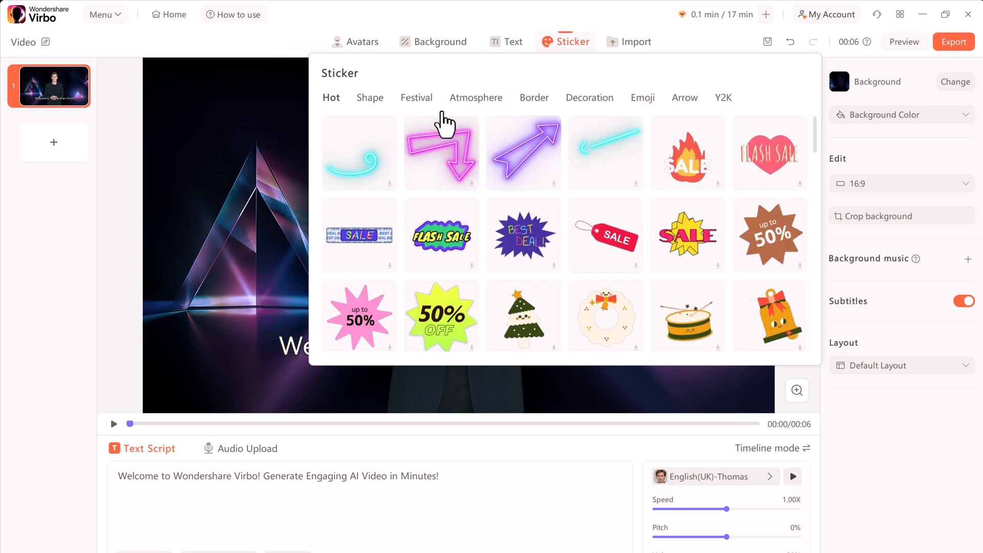
scroll(down, 3)
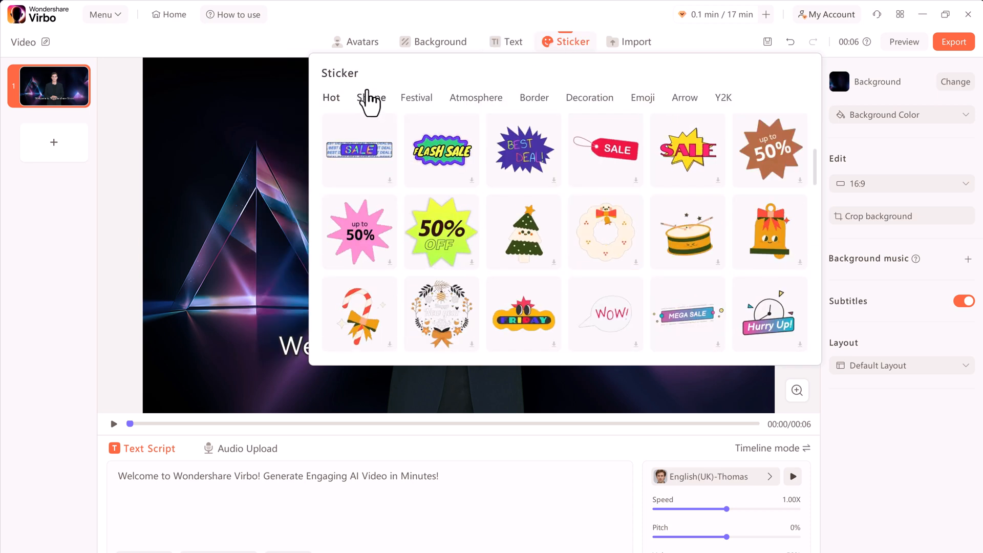
click(371, 98)
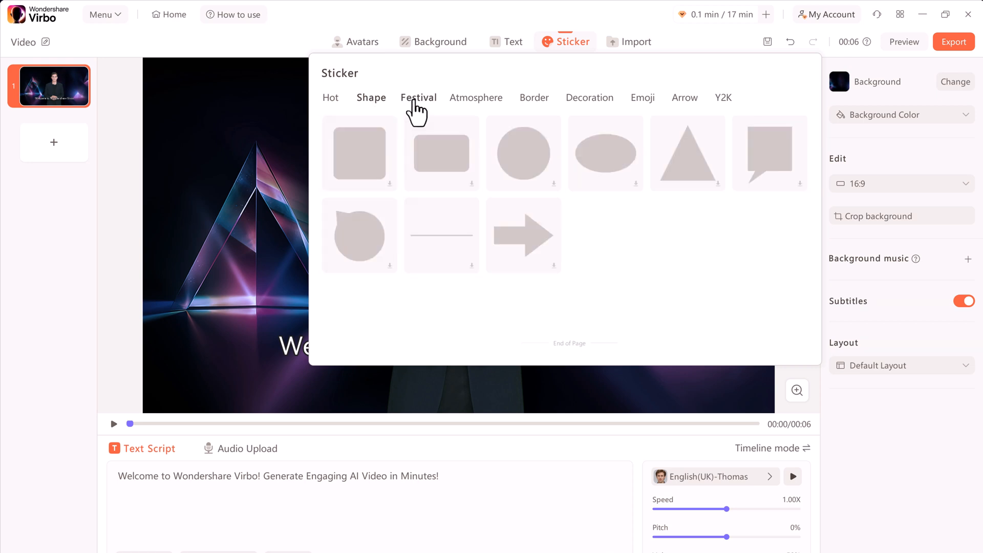
click(418, 97)
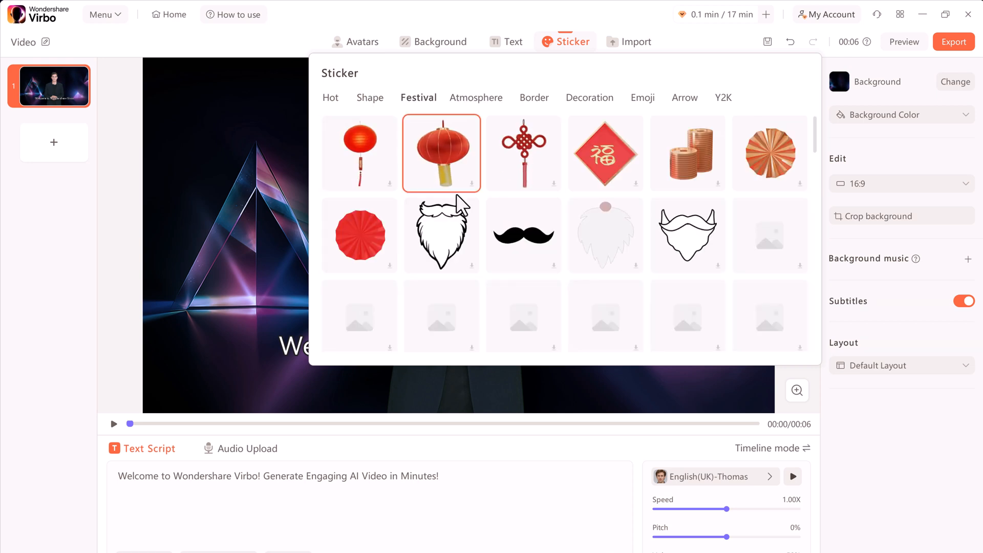
click(636, 41)
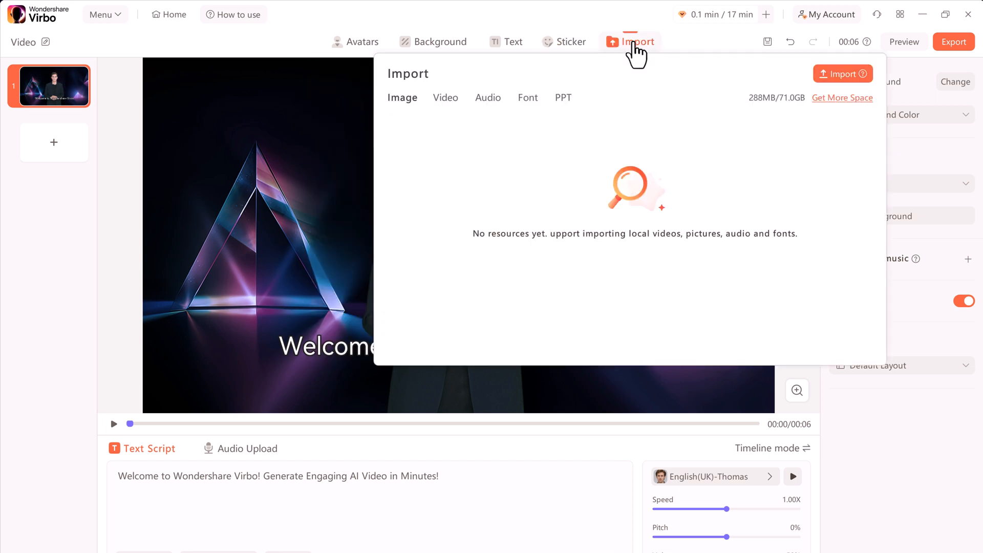
mouse_move(613, 168)
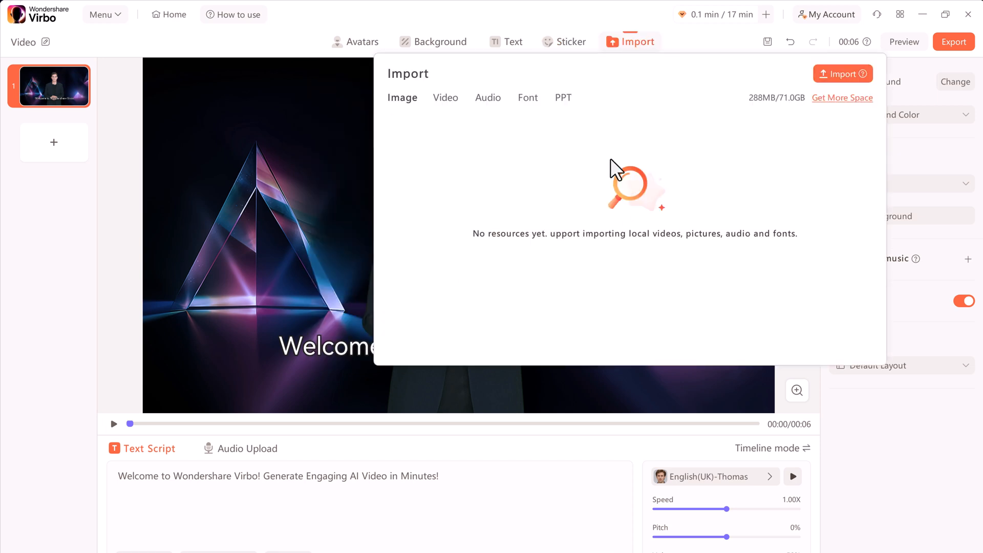
mouse_move(685, 213)
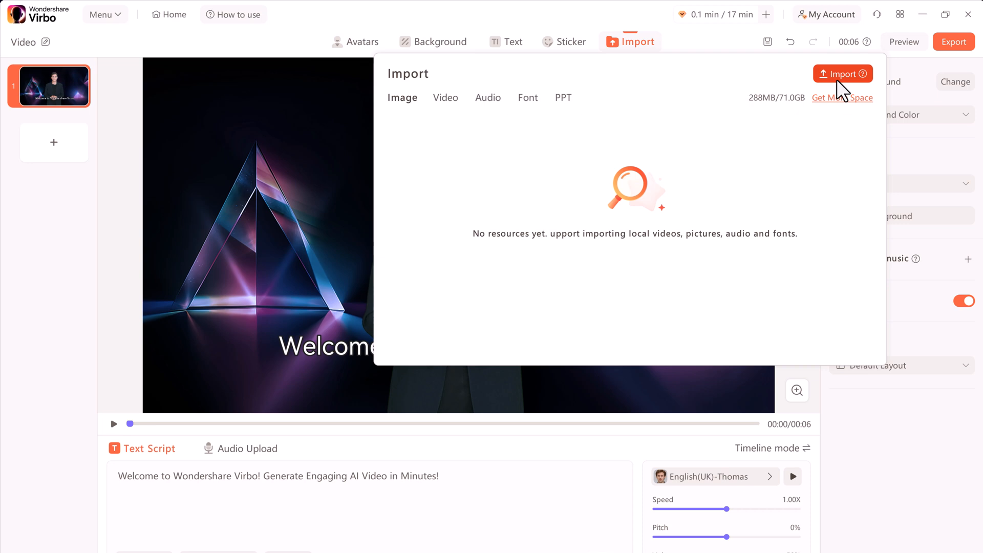
mouse_move(688, 59)
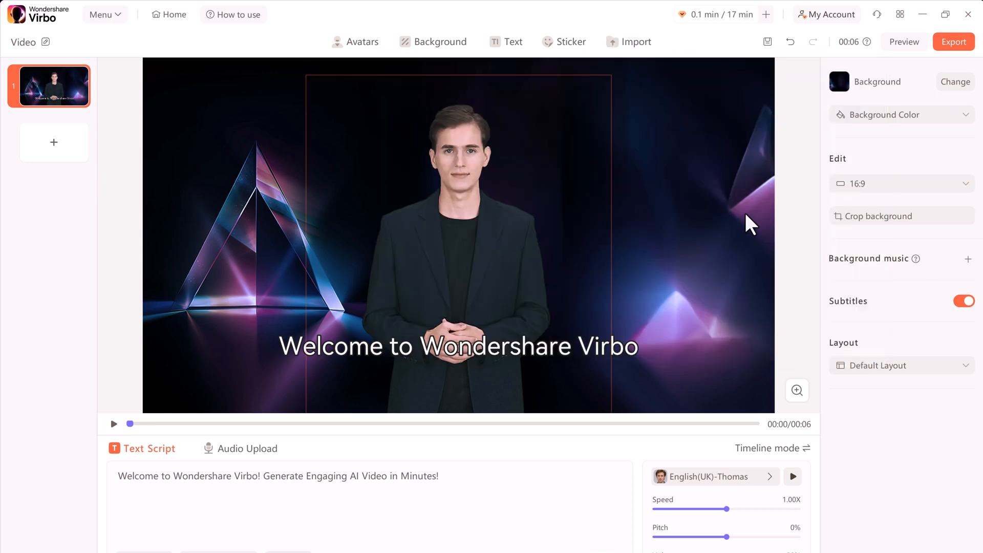
Step: Close the empty Import library by clicking on the canvas
click(454, 346)
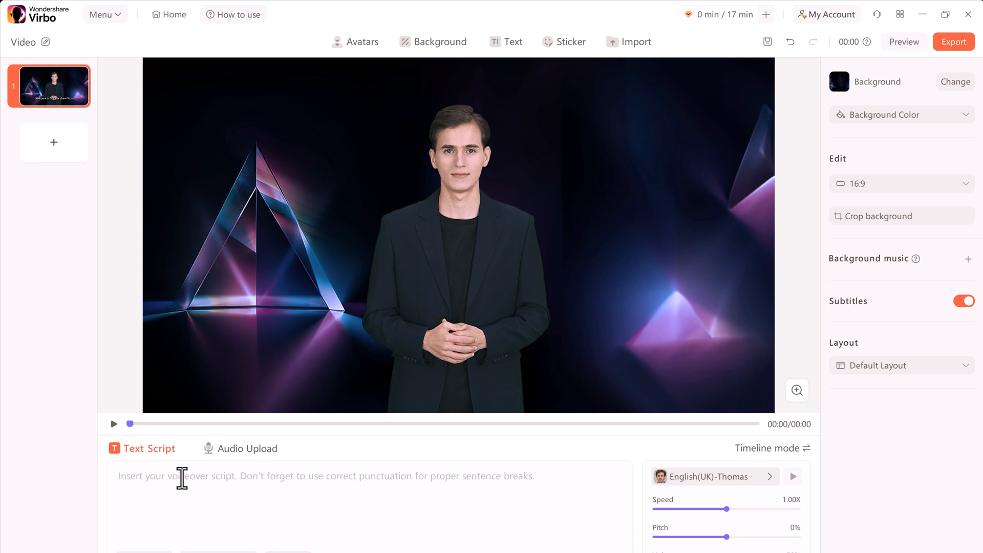
Step: Have AI Script write an informal 50%-off-all-products sale announcement and apply it as the script
click(119, 476)
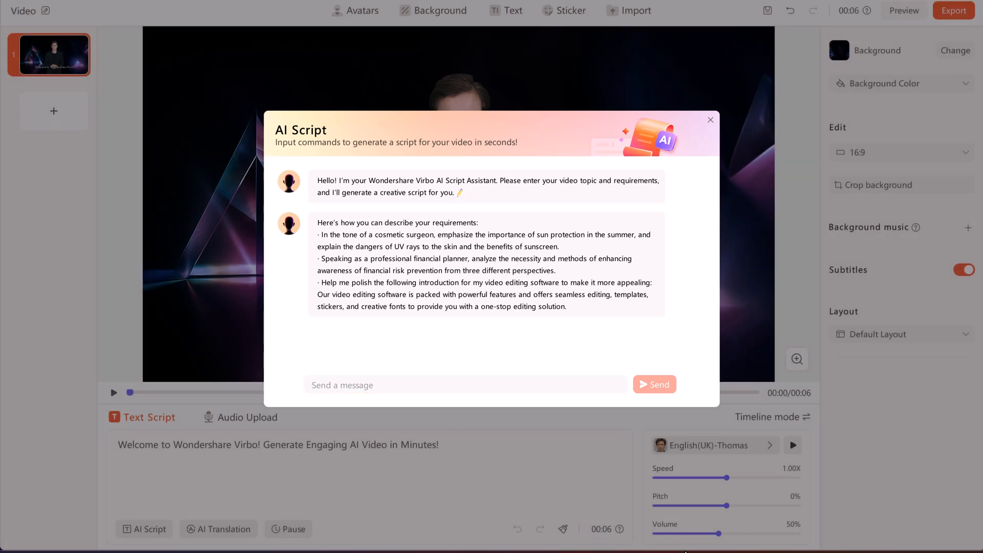
text(tences to announce 50% sales in all our products, Don't make it too formal.)
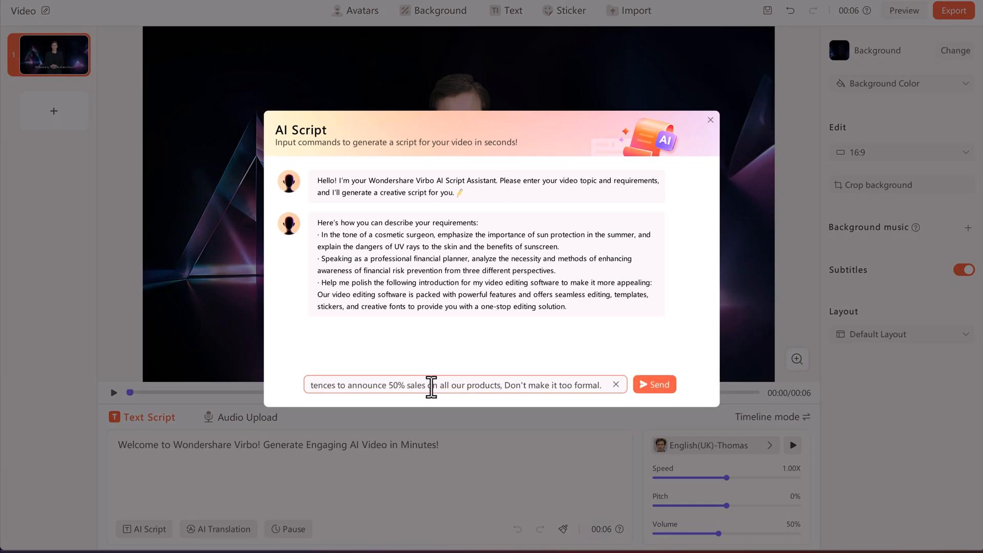
click(654, 384)
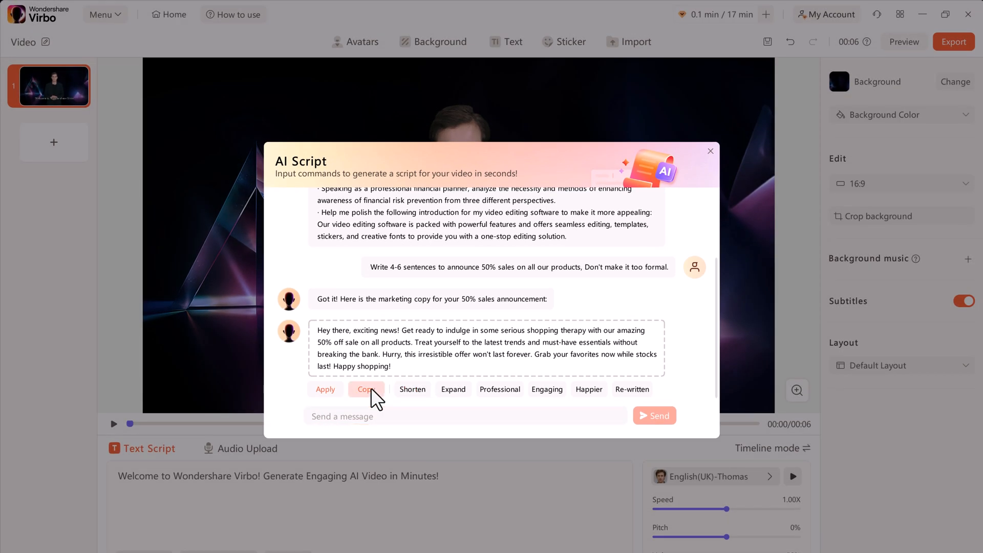
click(366, 390)
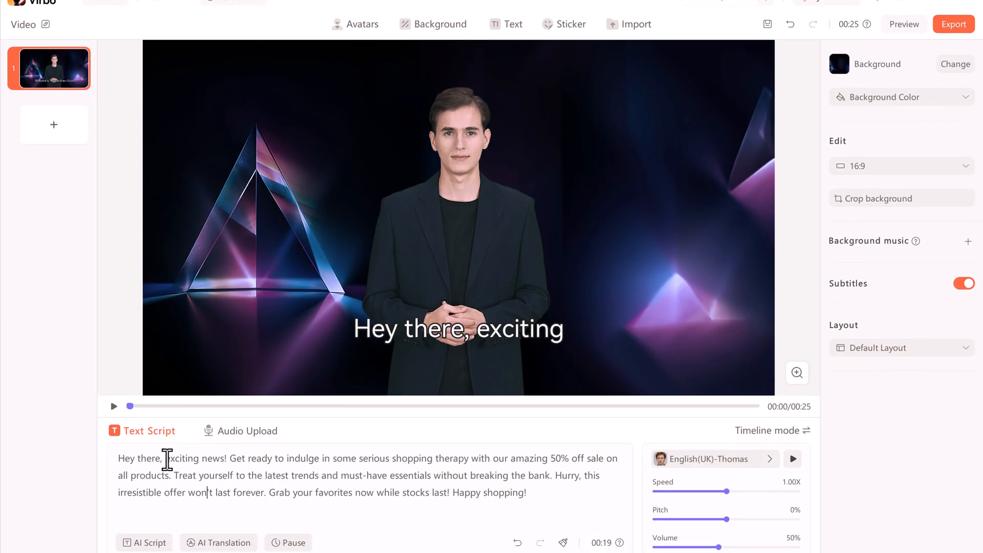
Step: Generate a Russian translation of the sale script, then close it without applying
click(218, 543)
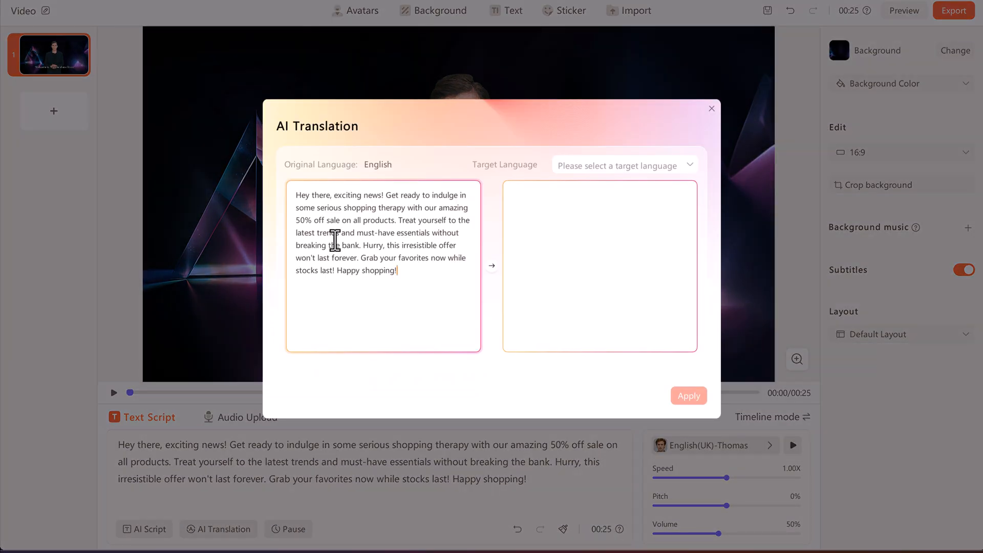
mouse_move(373, 176)
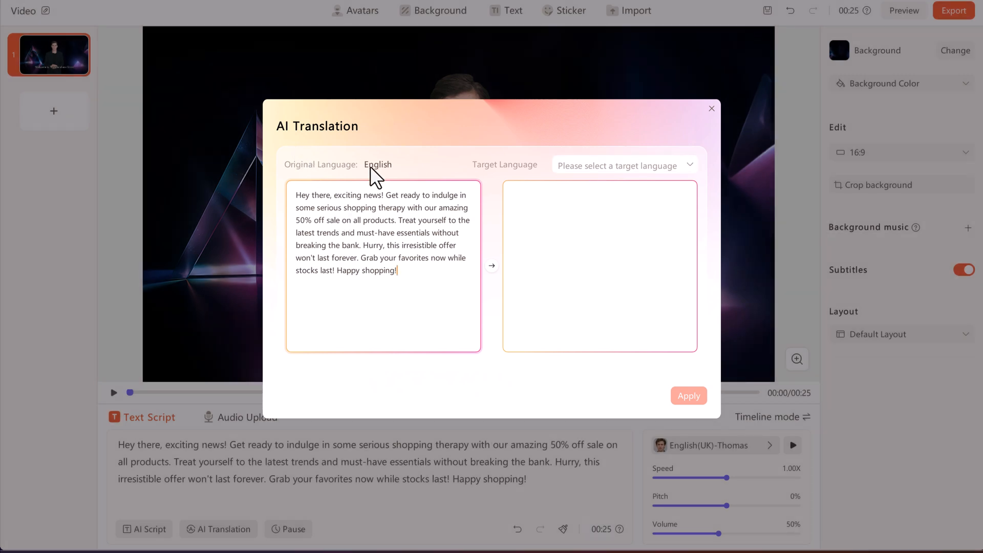
click(624, 165)
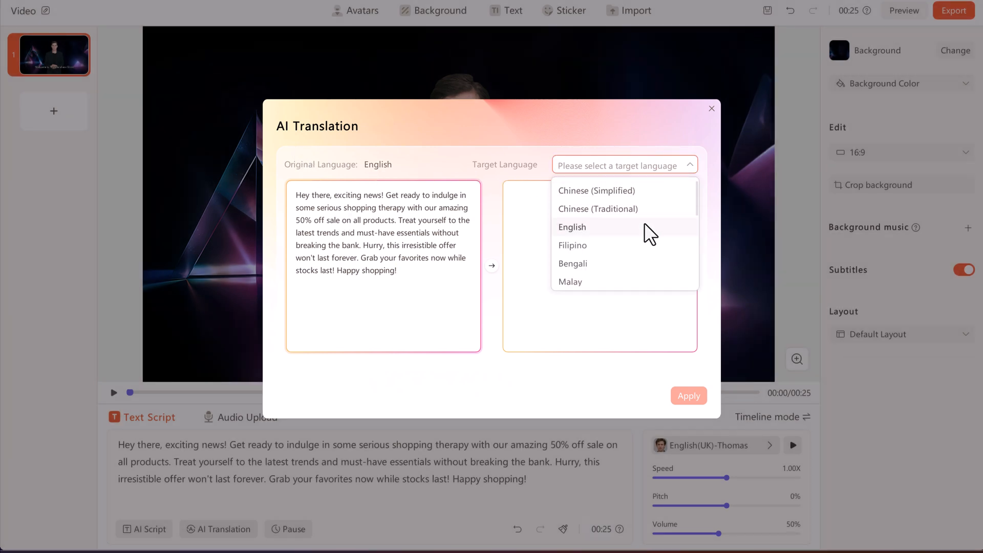
mouse_move(639, 225)
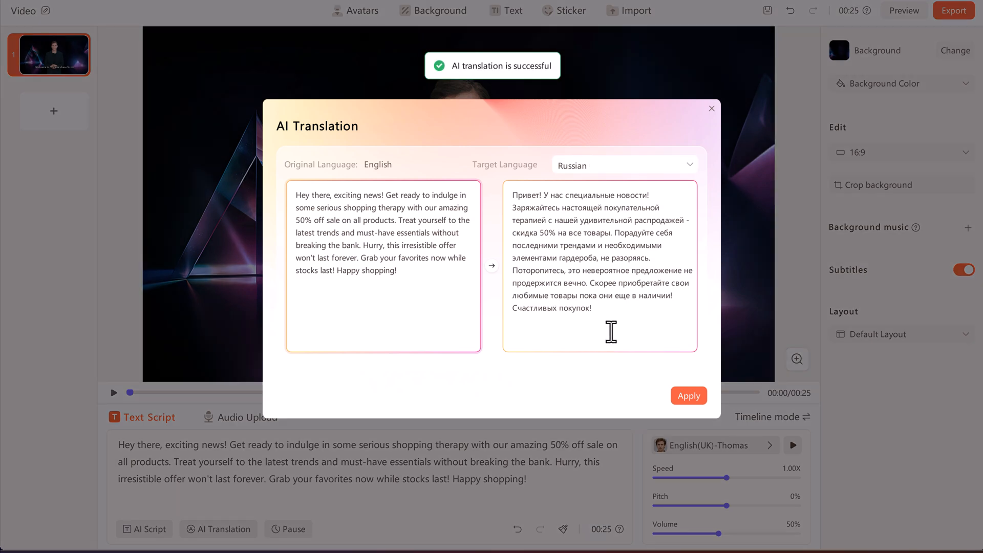
click(624, 165)
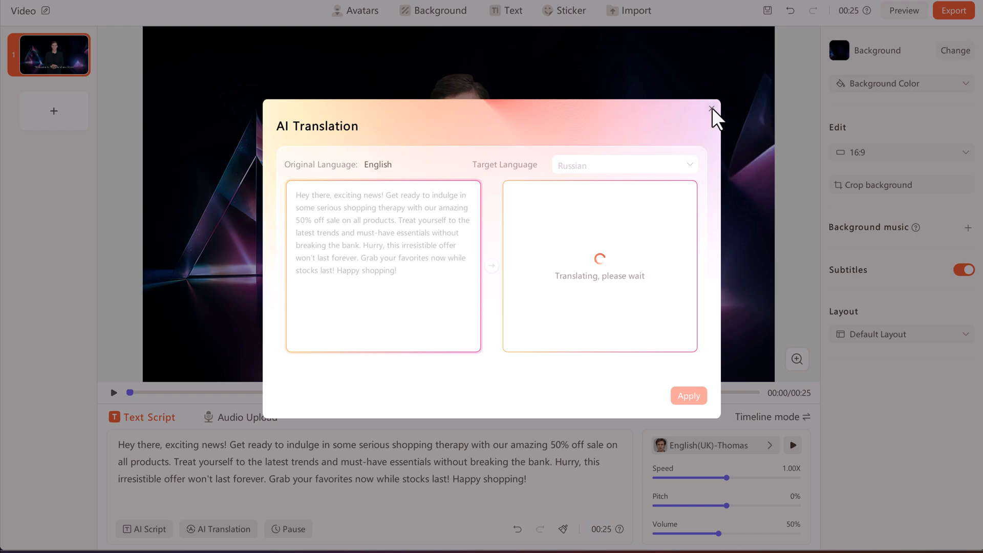
click(711, 110)
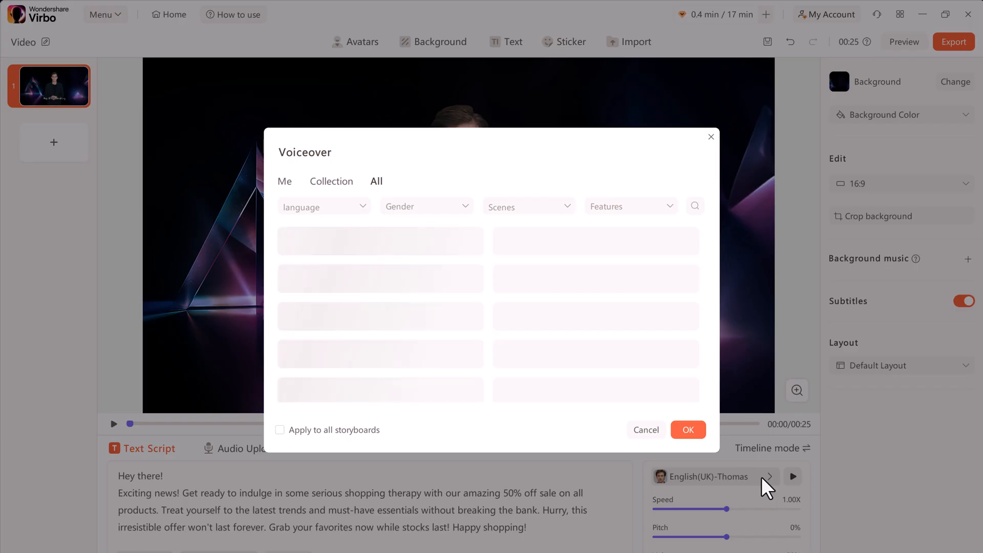
Step: Filter voices to English male, sample Prab and Ken, and confirm English(UK)-Elliot
click(324, 206)
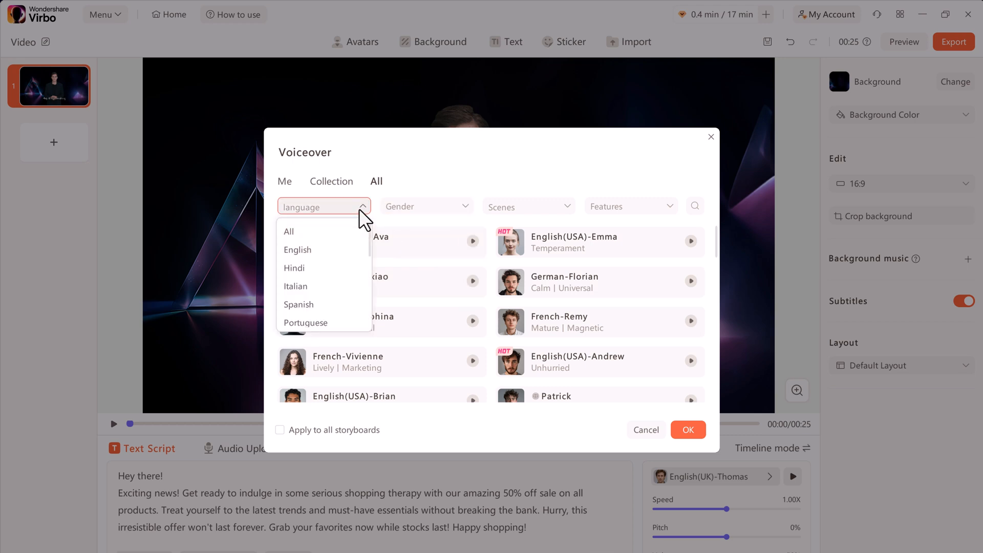
scroll(down, 3)
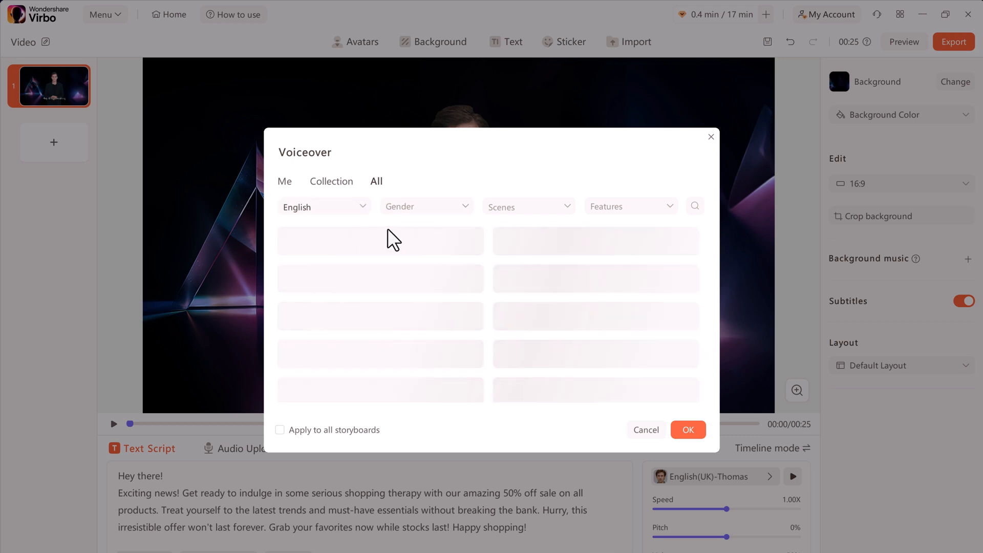
click(426, 206)
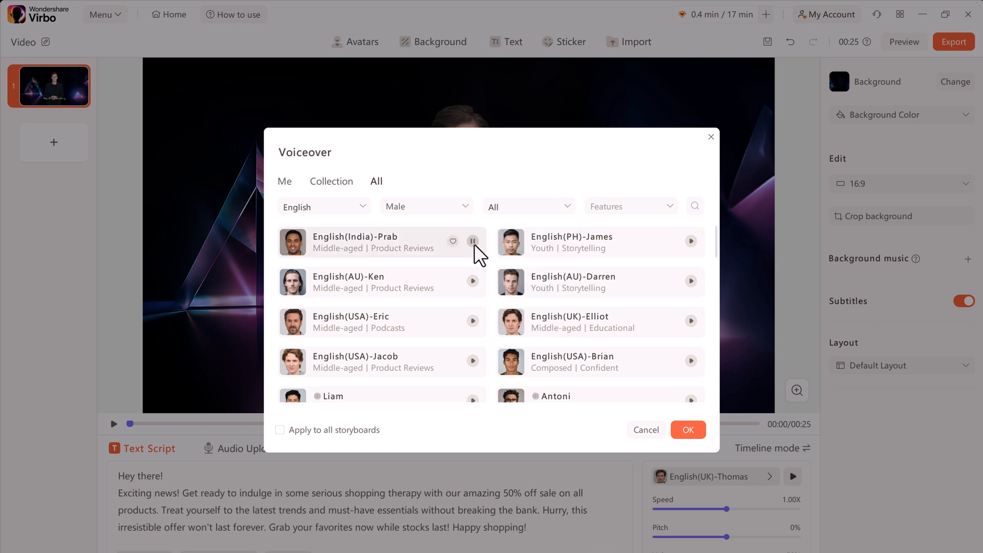
click(473, 241)
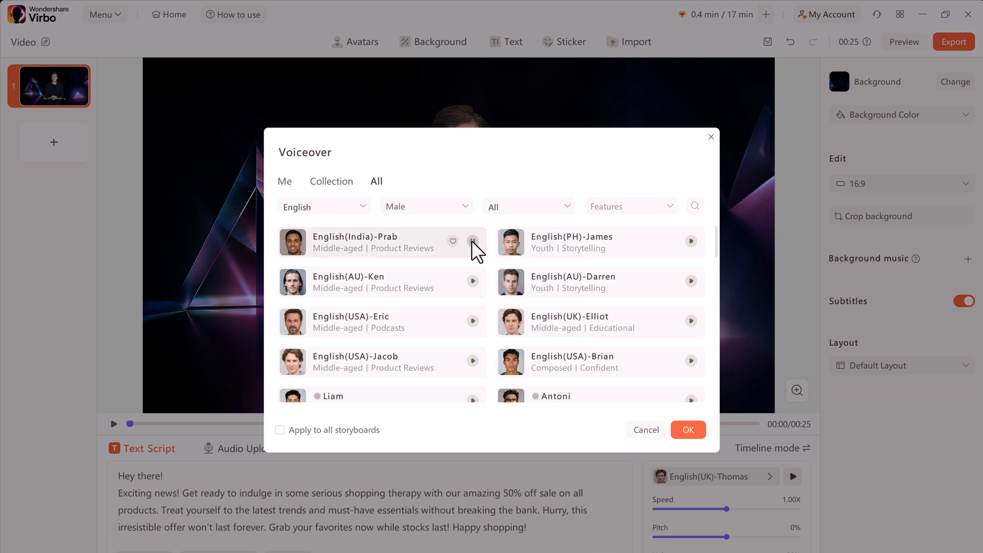
click(473, 281)
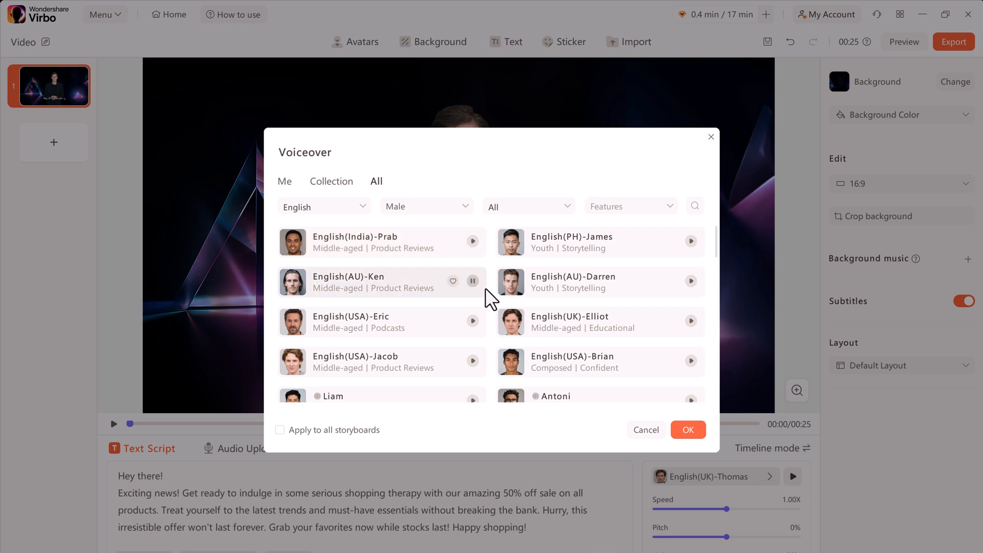
mouse_move(480, 289)
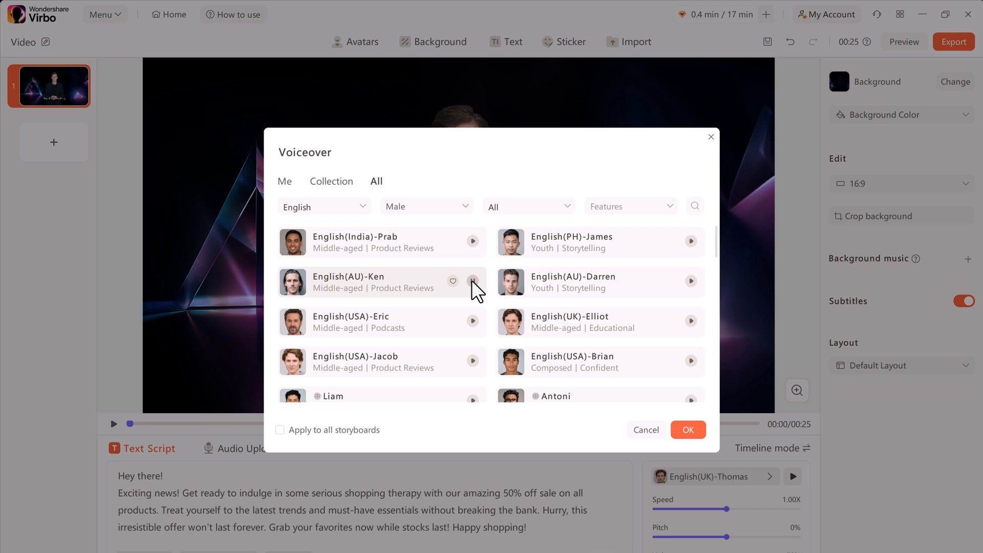
mouse_move(693, 328)
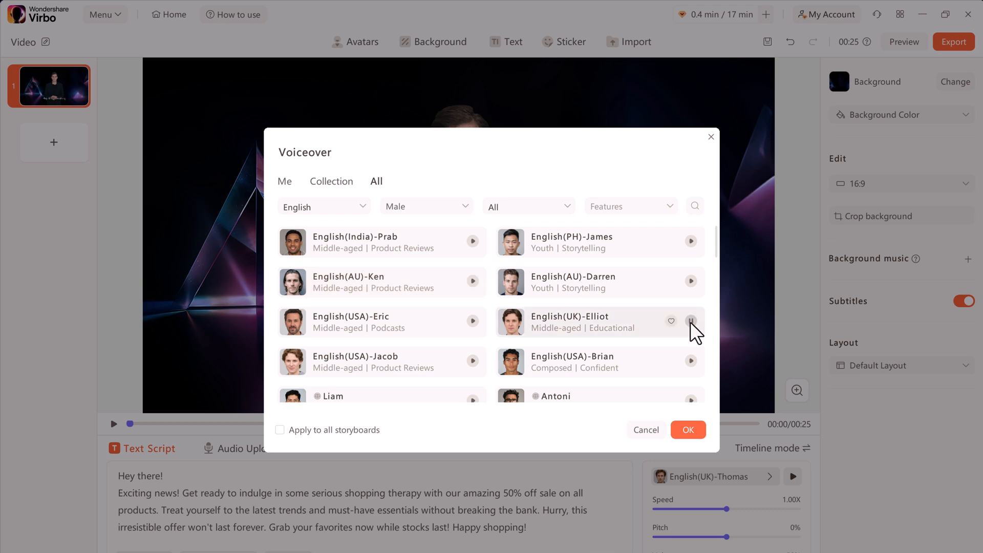
scroll(down, 3)
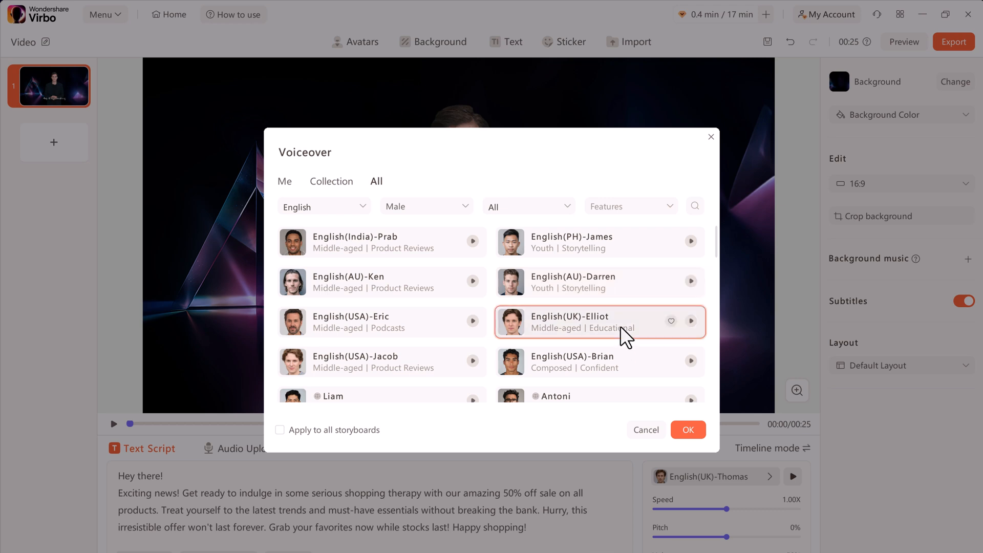
click(688, 430)
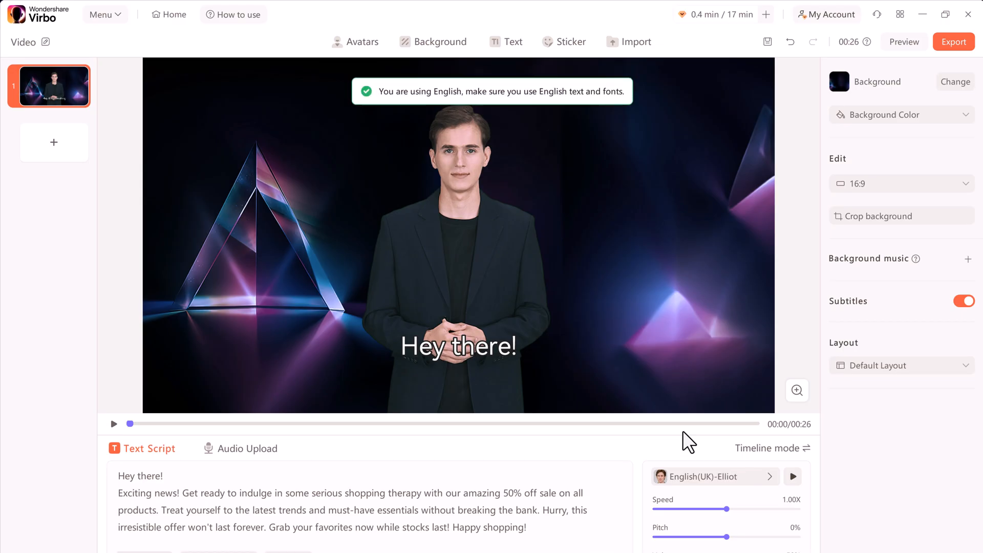
mouse_move(748, 521)
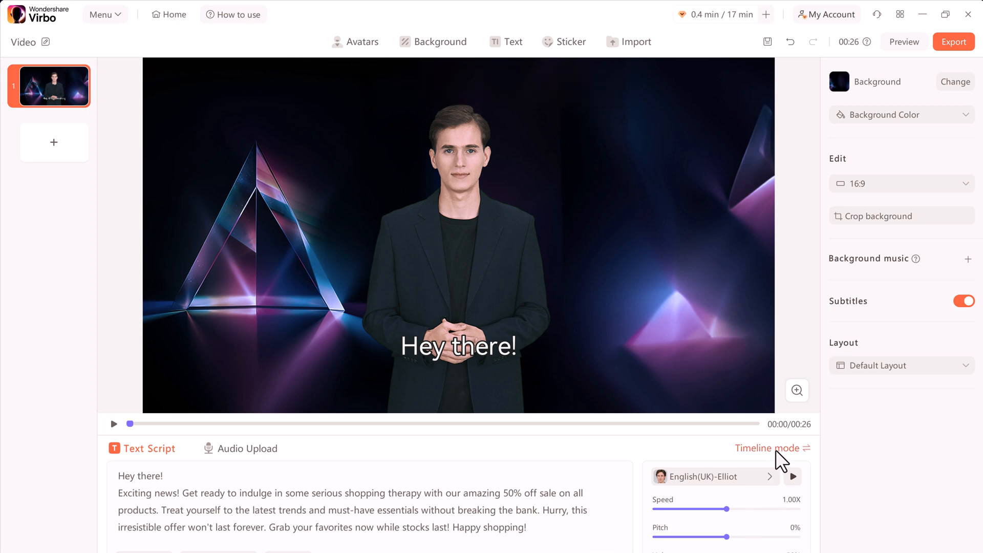
Step: Play back the timeline, checking the 2- and 8-second points, then export the video
click(767, 448)
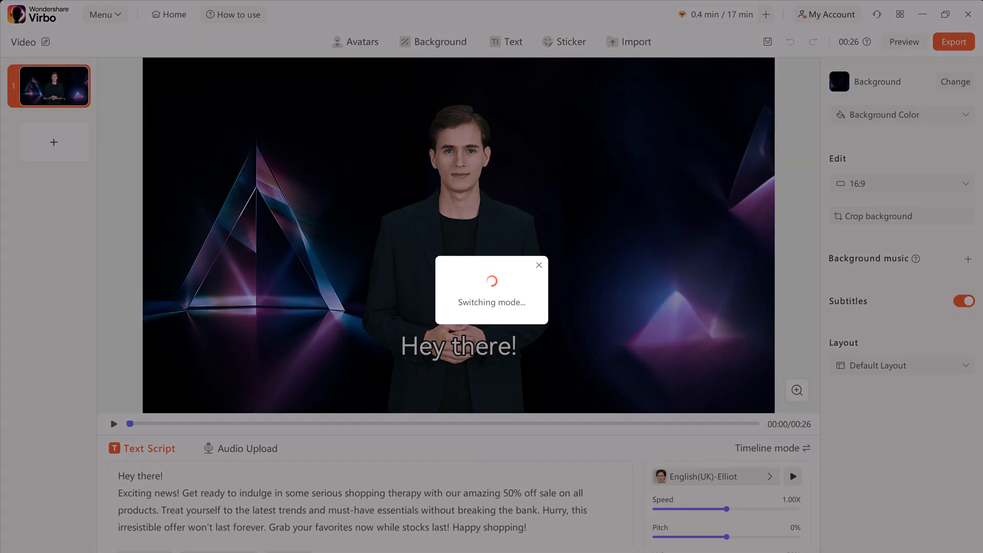
click(767, 448)
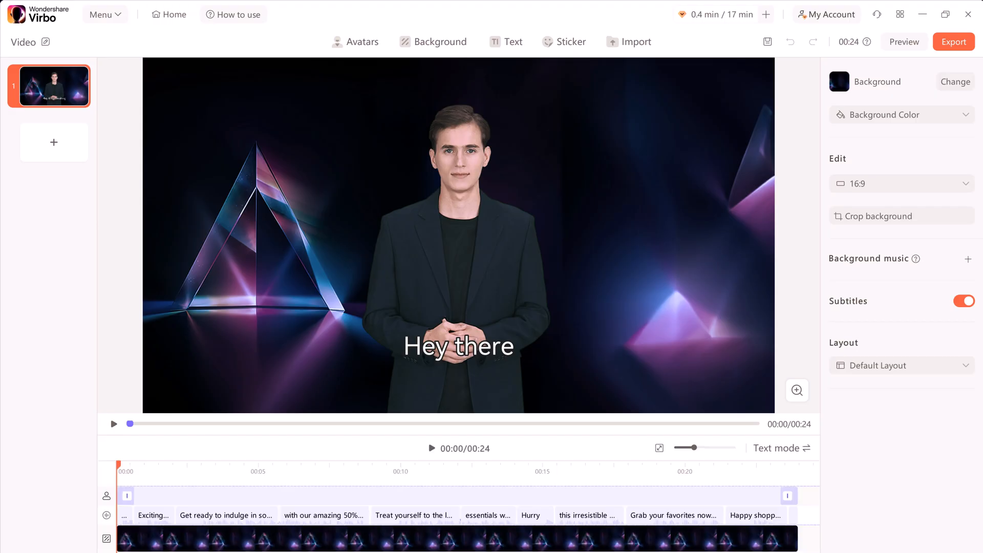
click(113, 424)
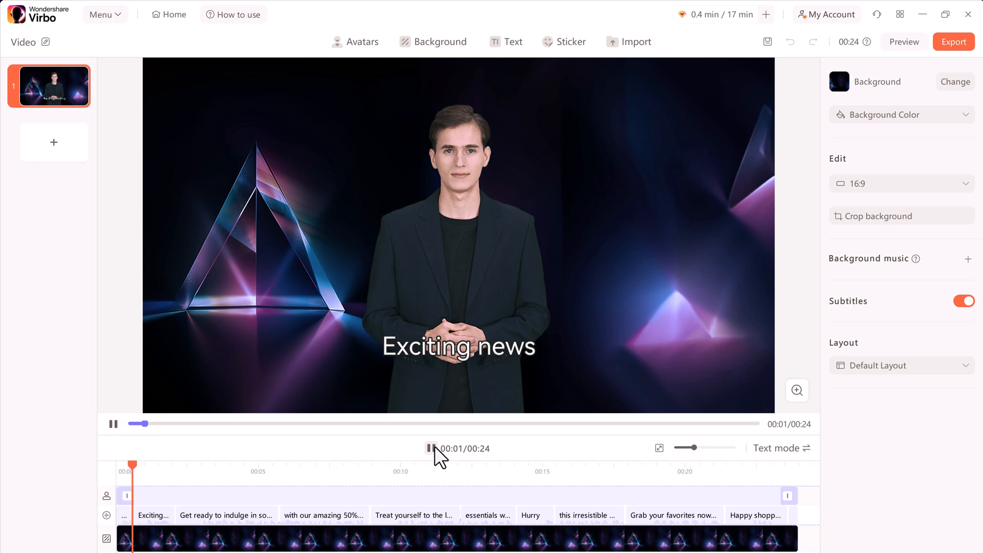
click(430, 448)
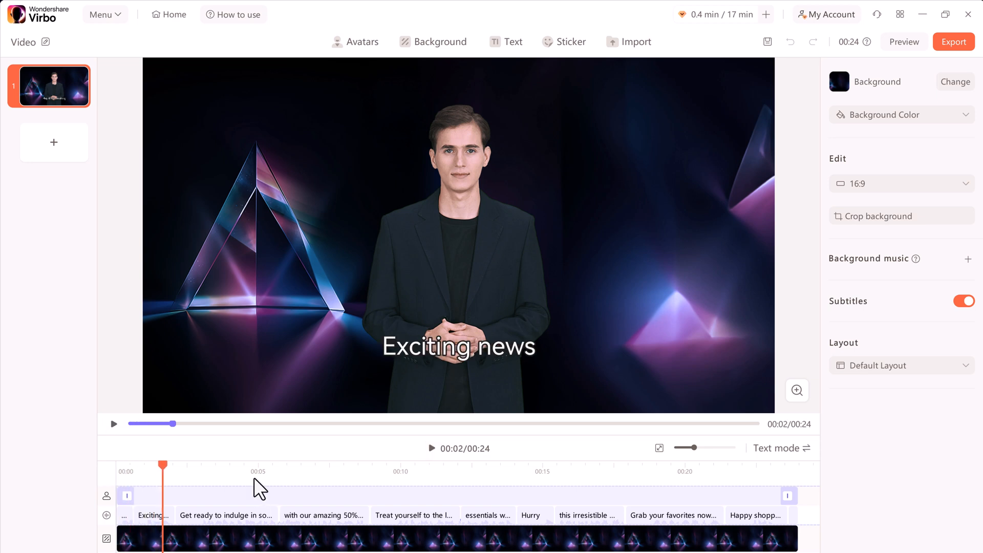
click(319, 472)
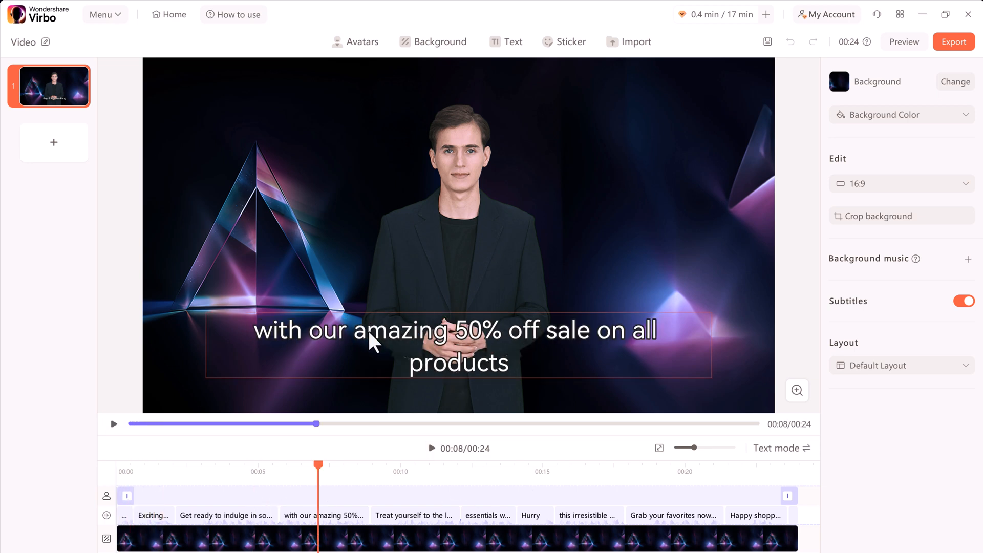
click(953, 41)
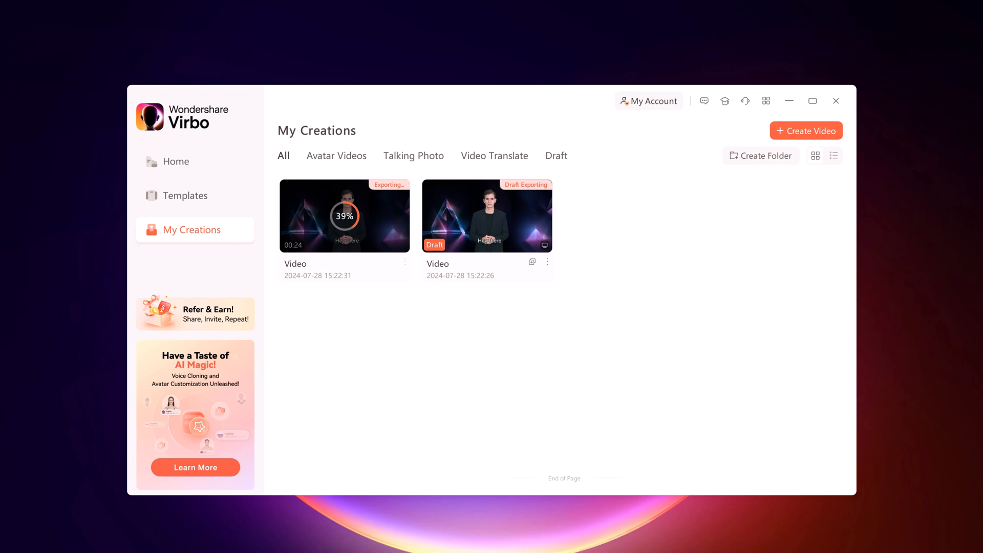
Step: Open the exported 23-second video from My Creations, play it, and close the player
click(405, 262)
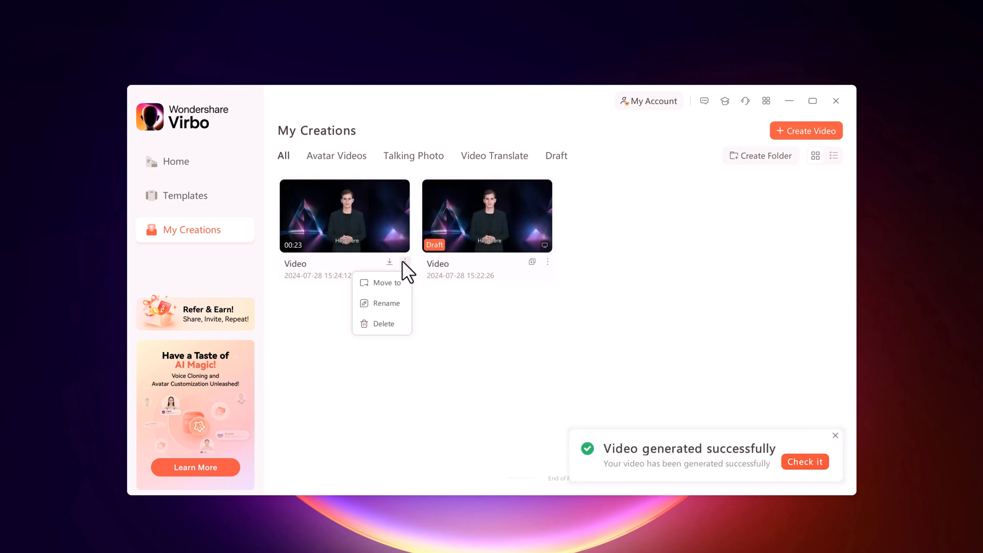
click(389, 261)
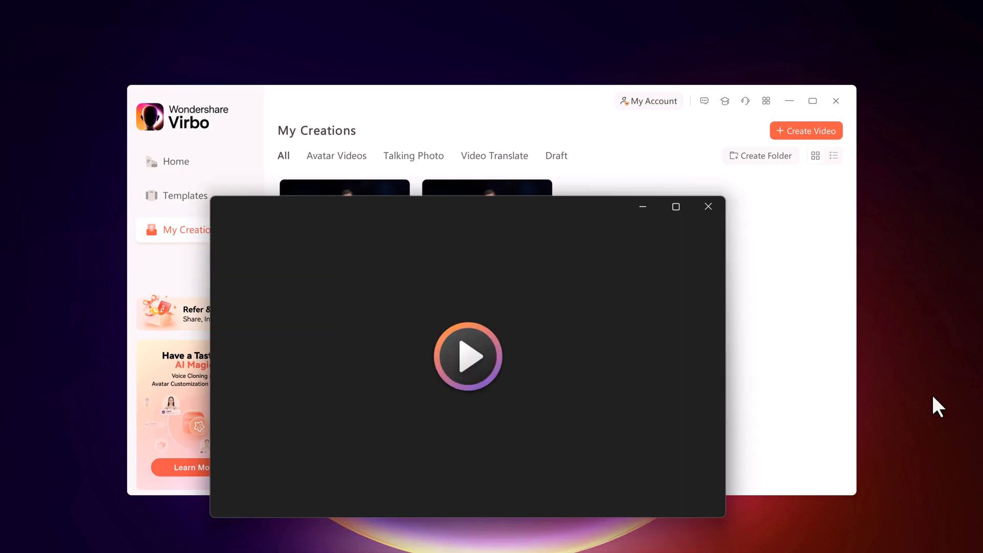
click(468, 357)
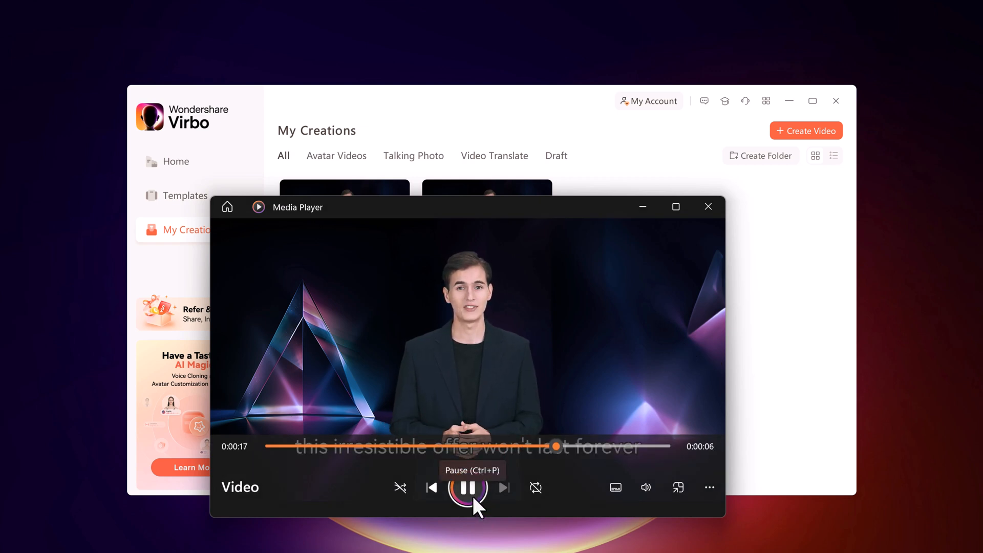
click(708, 206)
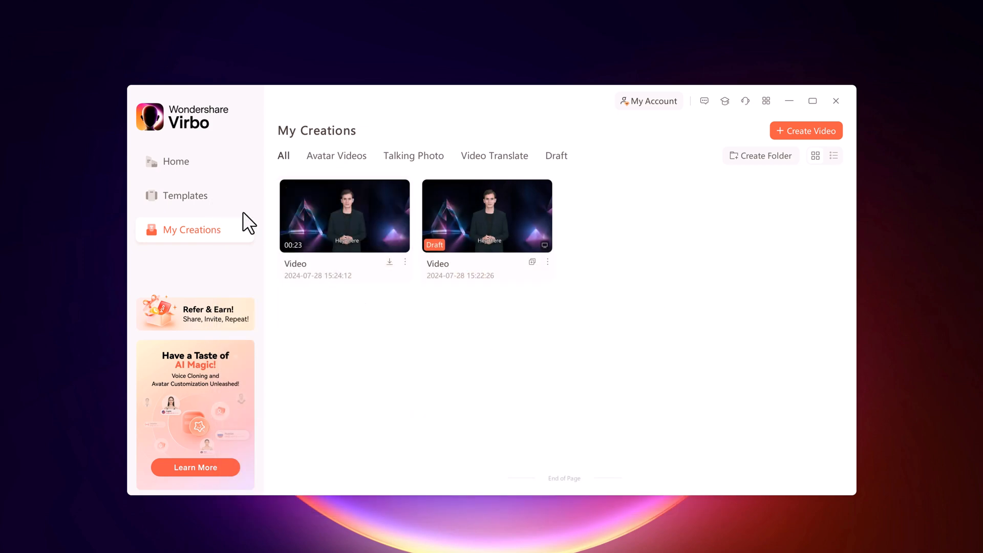
Step: Upload the exported video to Video Translate and translate it into Spanish with lip-sync
click(175, 161)
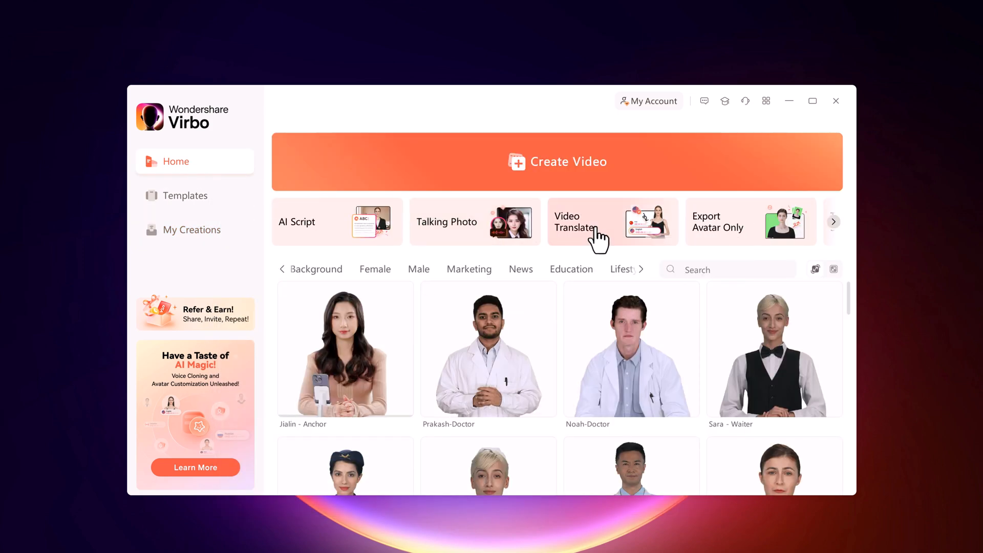
click(602, 222)
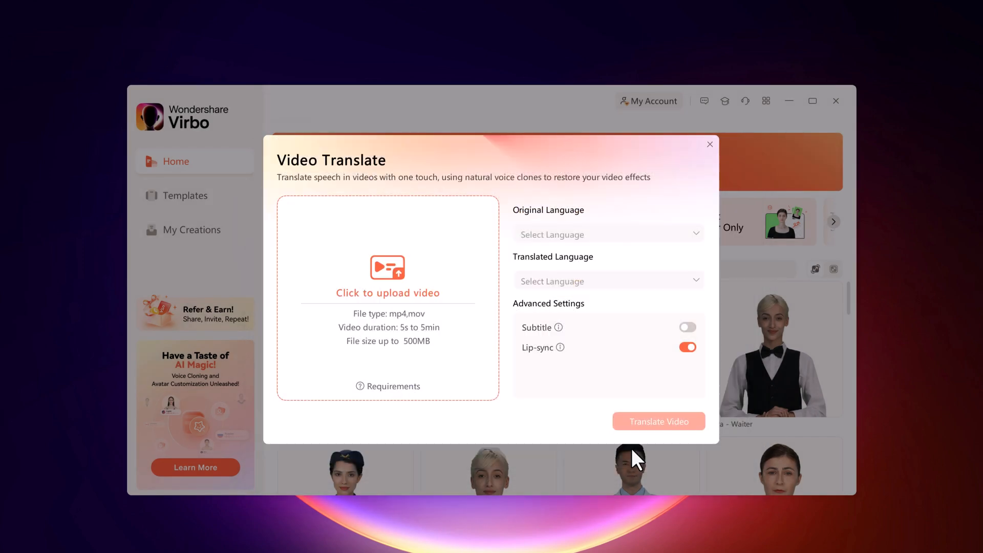
click(388, 268)
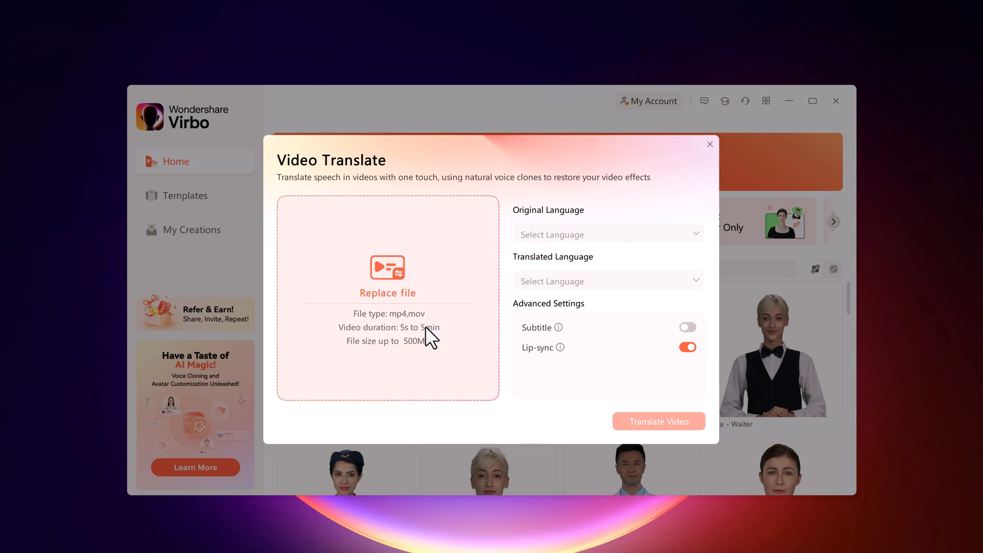
click(608, 281)
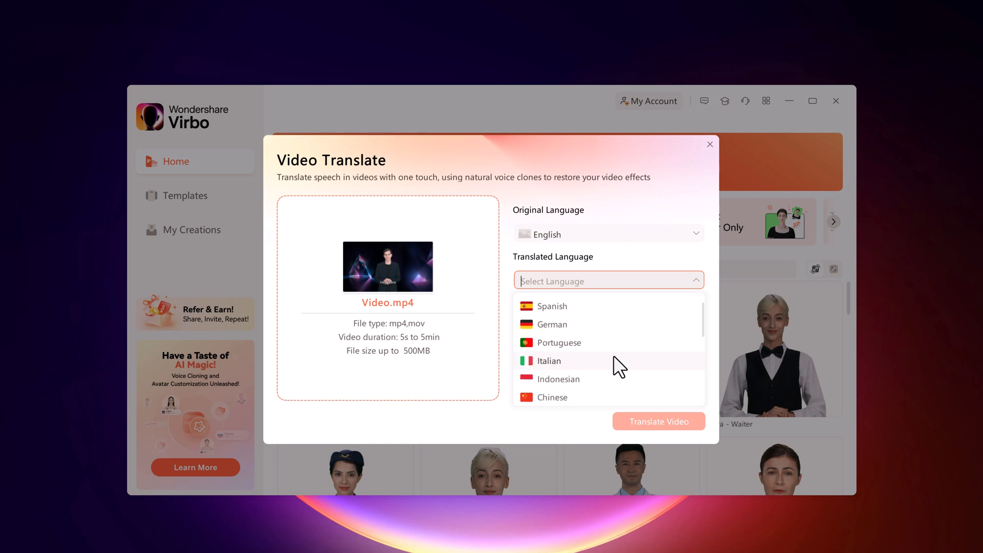
click(552, 306)
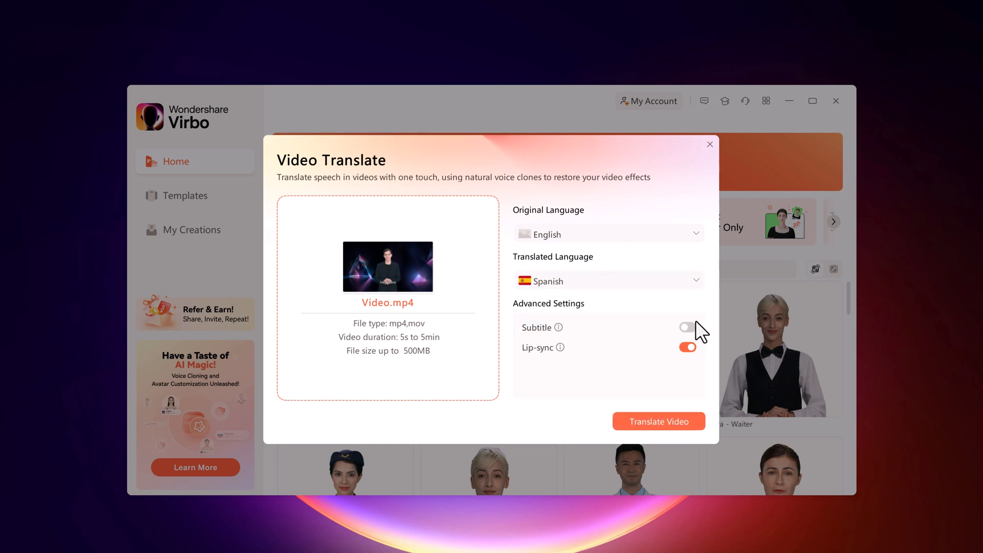
mouse_move(557, 362)
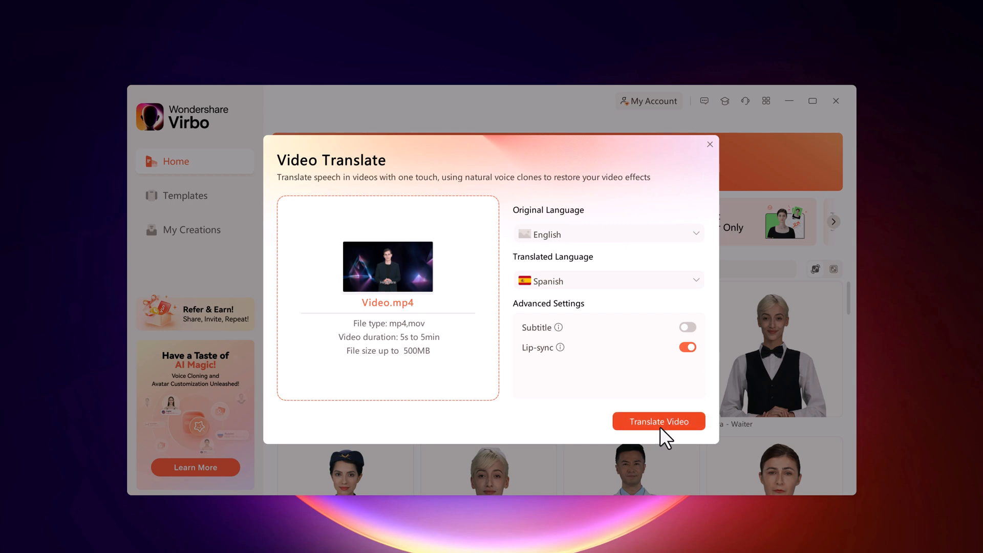
click(659, 421)
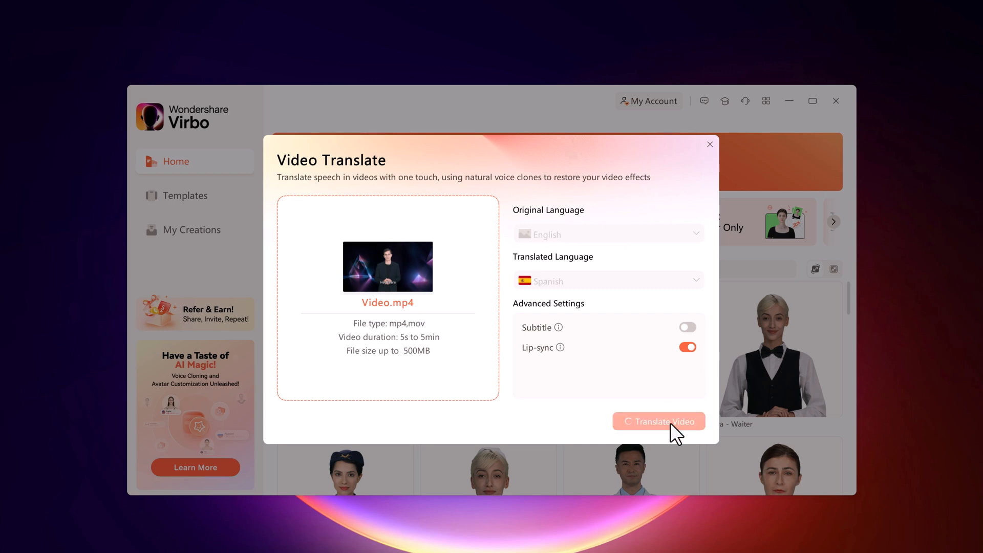
click(659, 422)
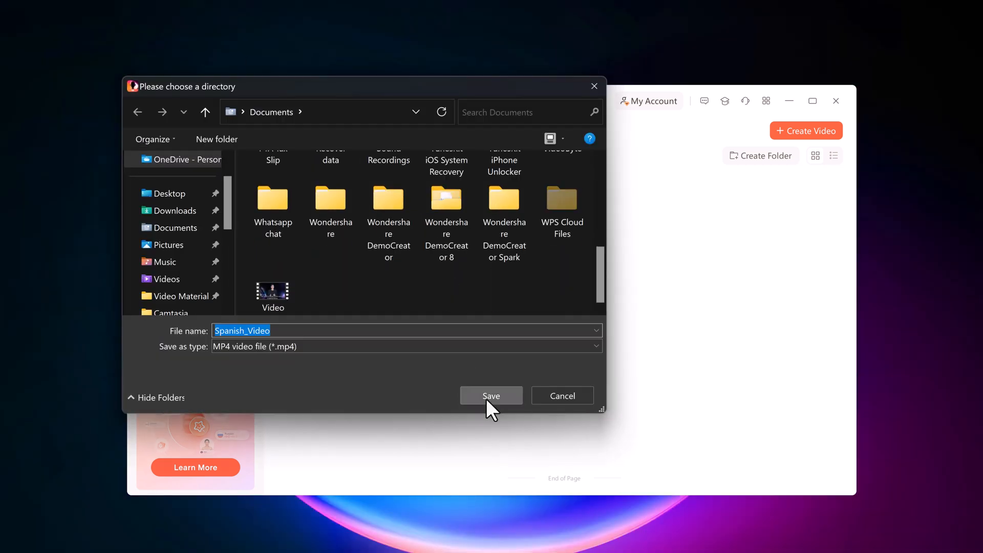
Step: Save Spanish_Video to Documents, play it in Media Player, then close the player
click(491, 395)
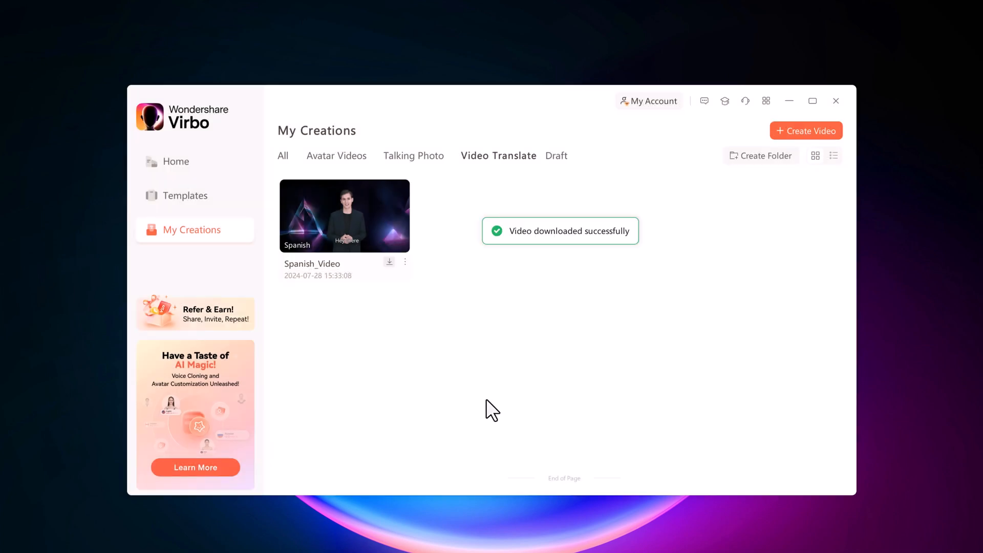
mouse_move(309, 61)
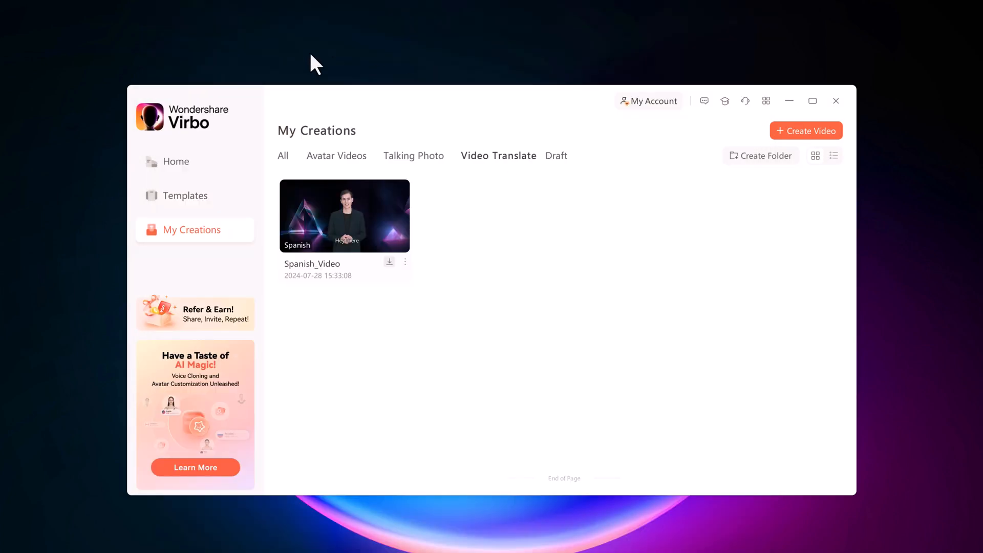
double_click(344, 216)
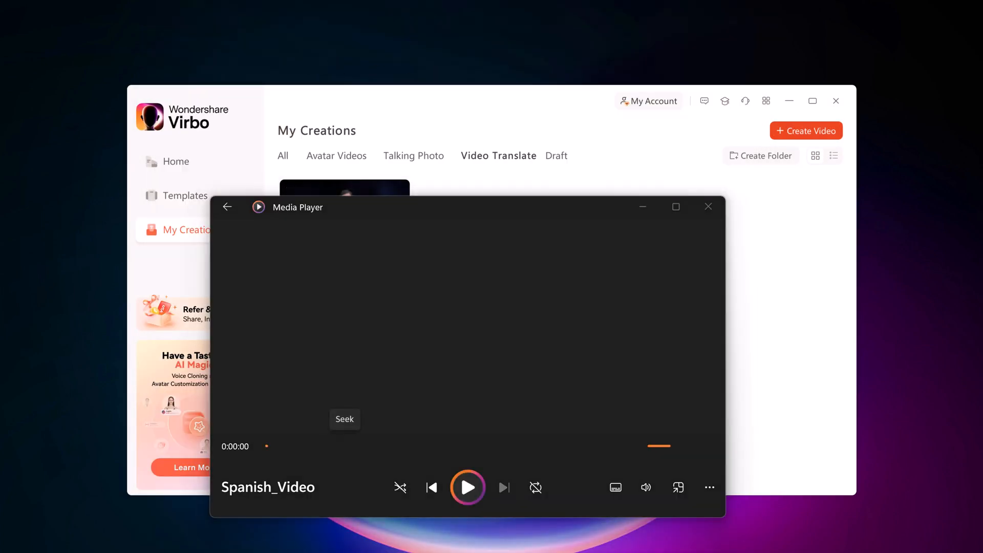
click(468, 487)
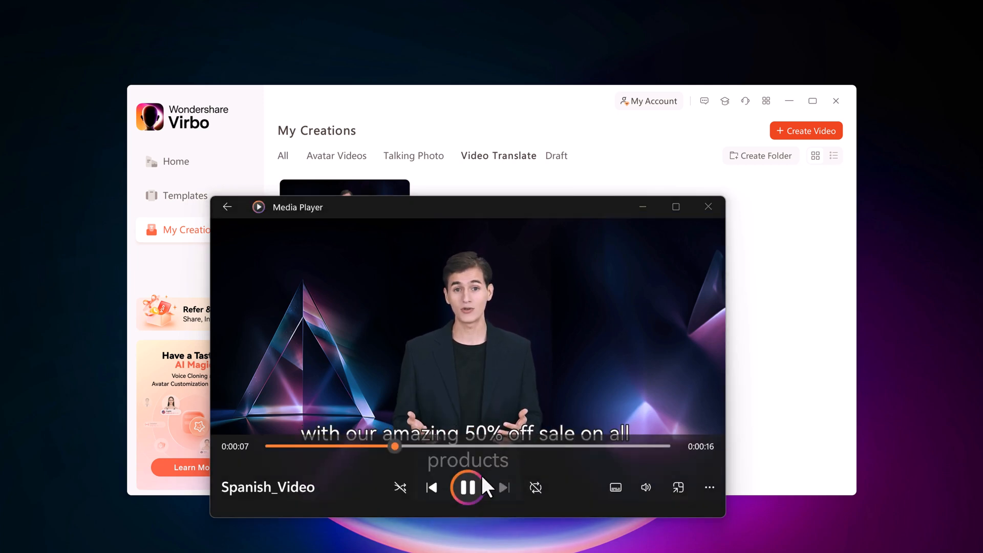
click(708, 207)
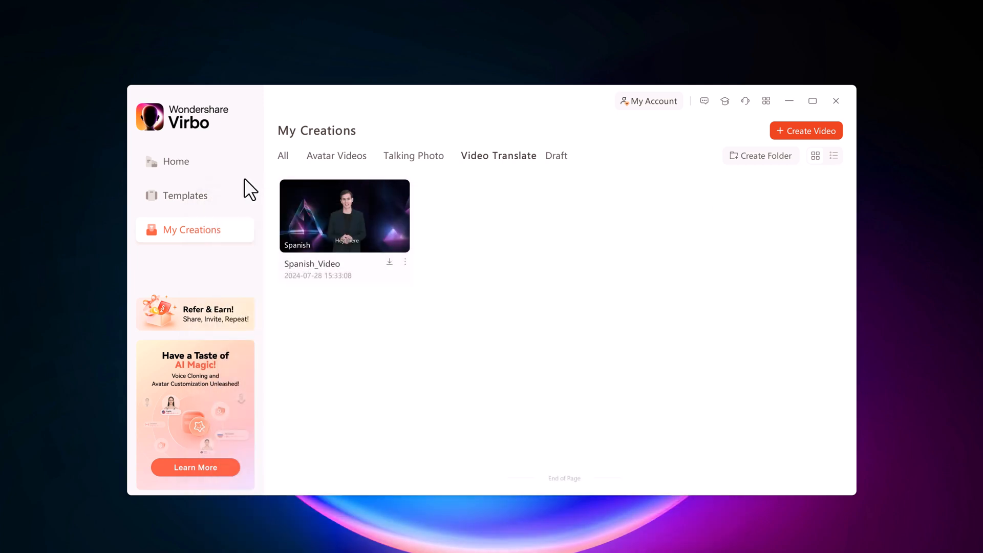
Step: Open Text-to-Speech from Home, browse its voices, close without saving, and scroll the avatars
click(175, 161)
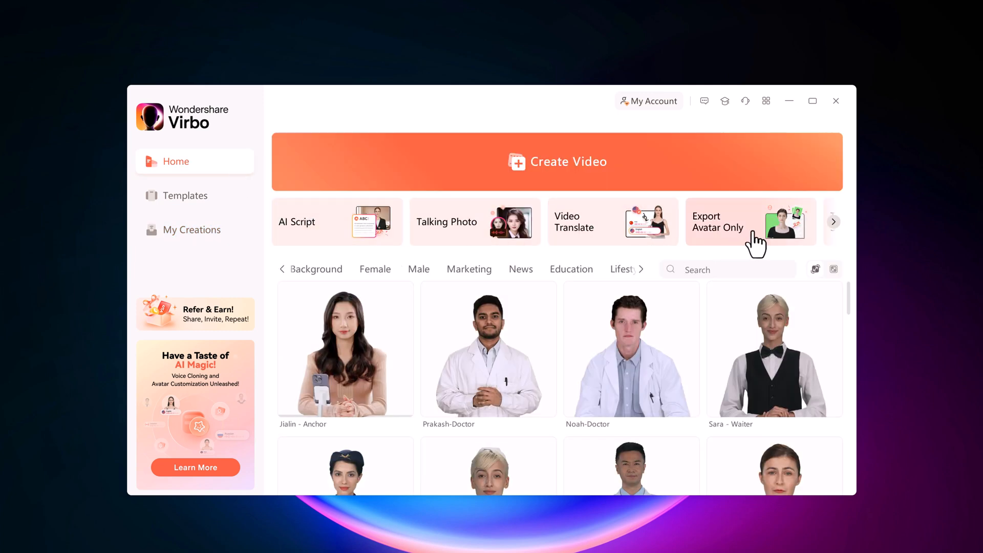
click(833, 222)
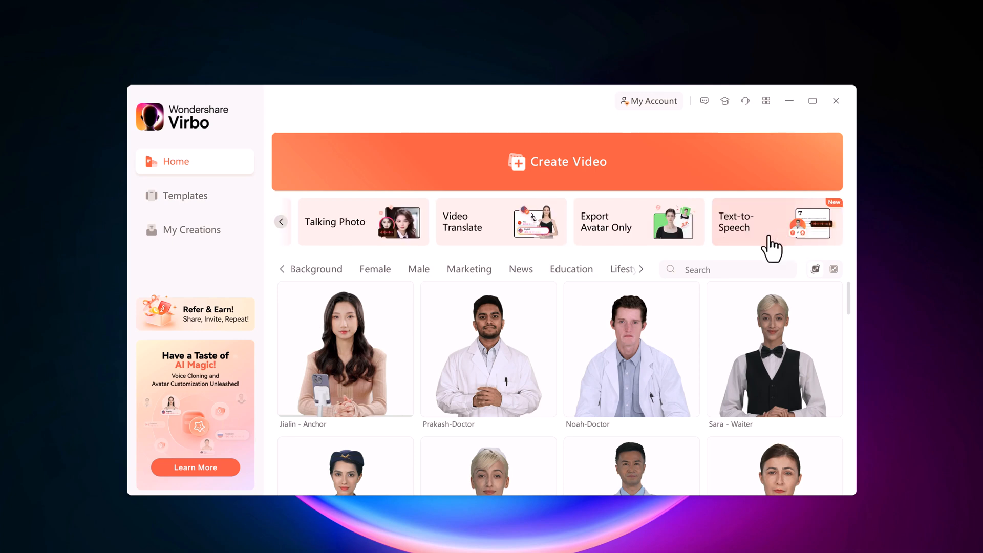
click(775, 223)
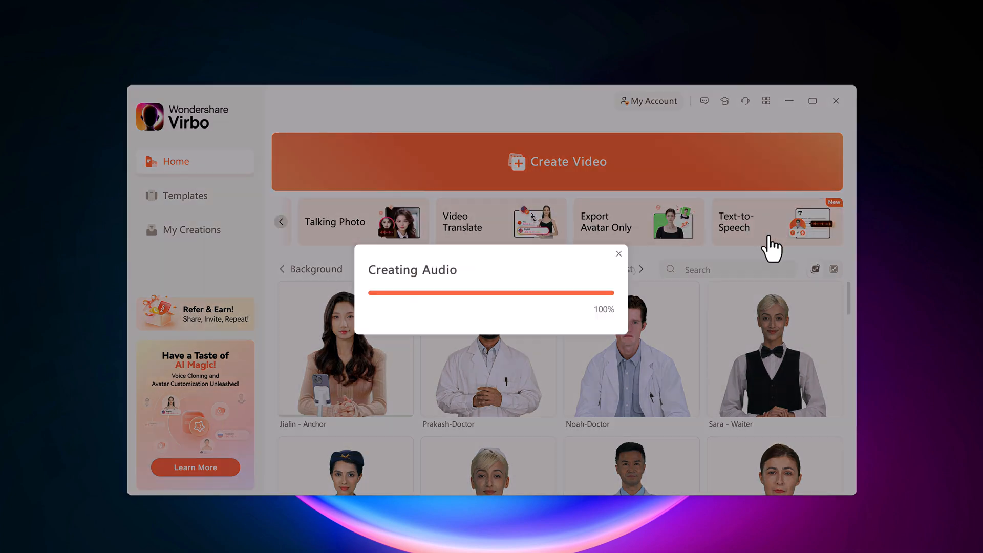
click(776, 221)
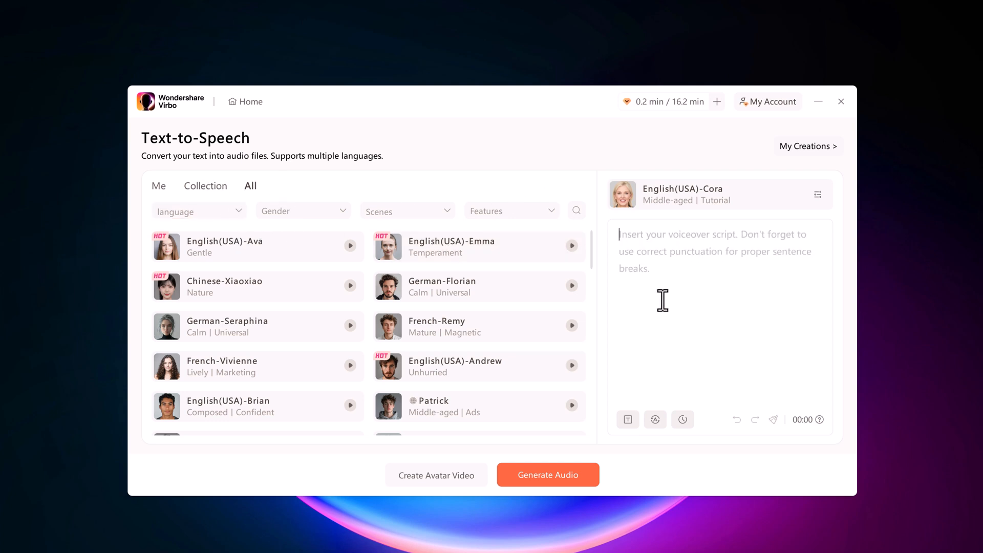
scroll(down, 3)
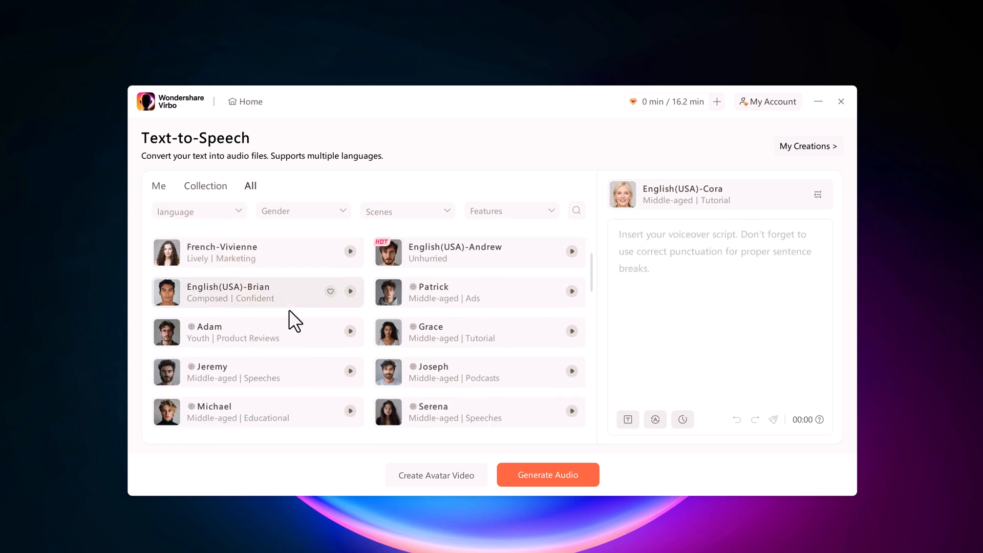
scroll(down, 3)
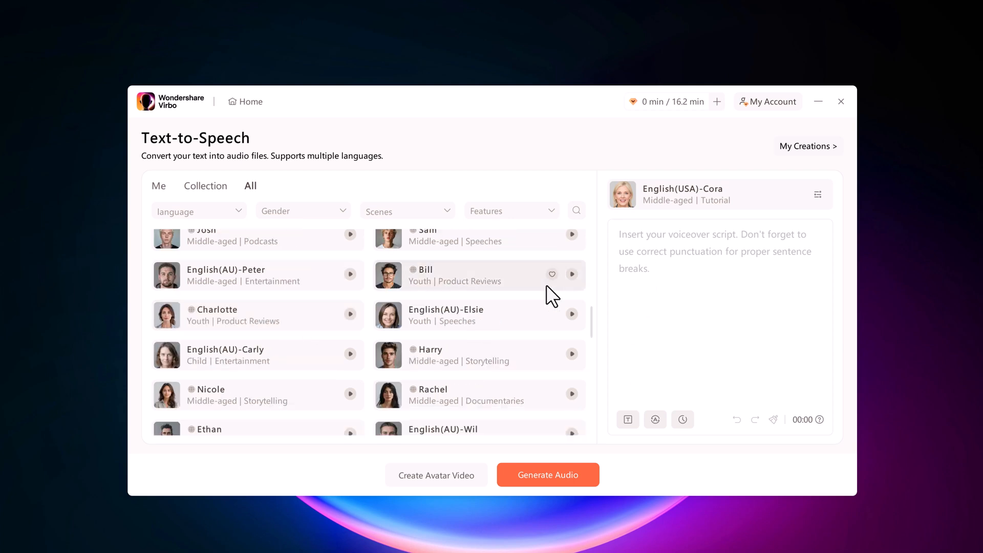
click(840, 102)
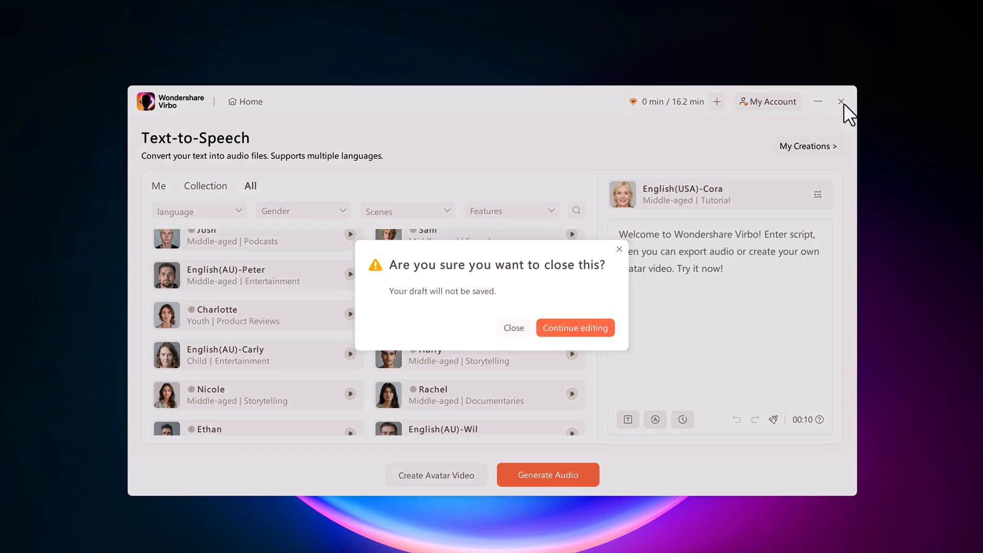
click(513, 328)
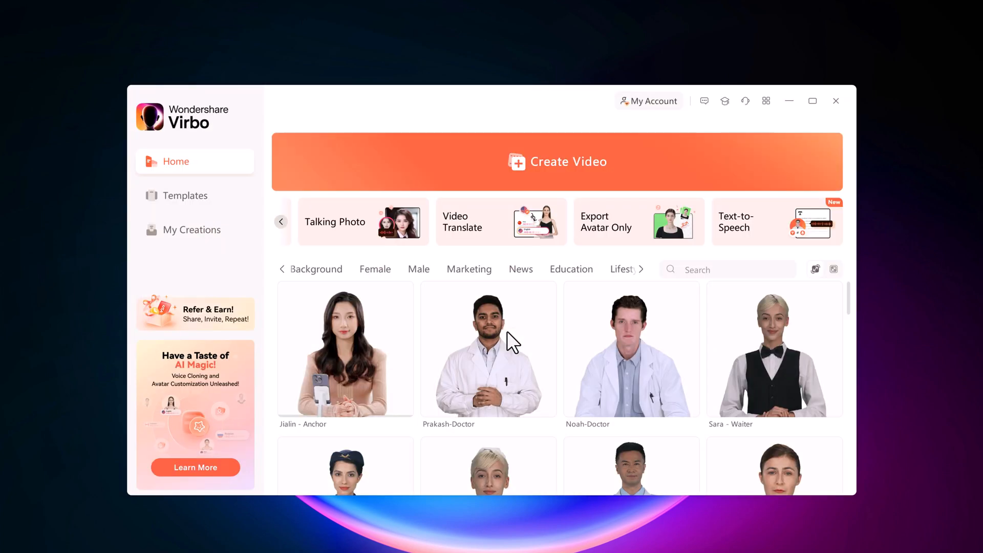
scroll(down, 3)
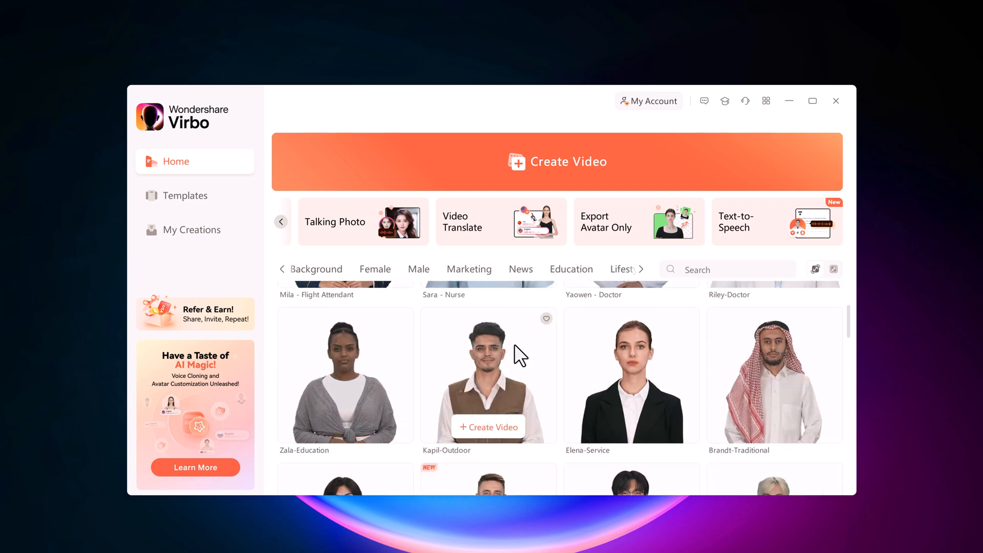